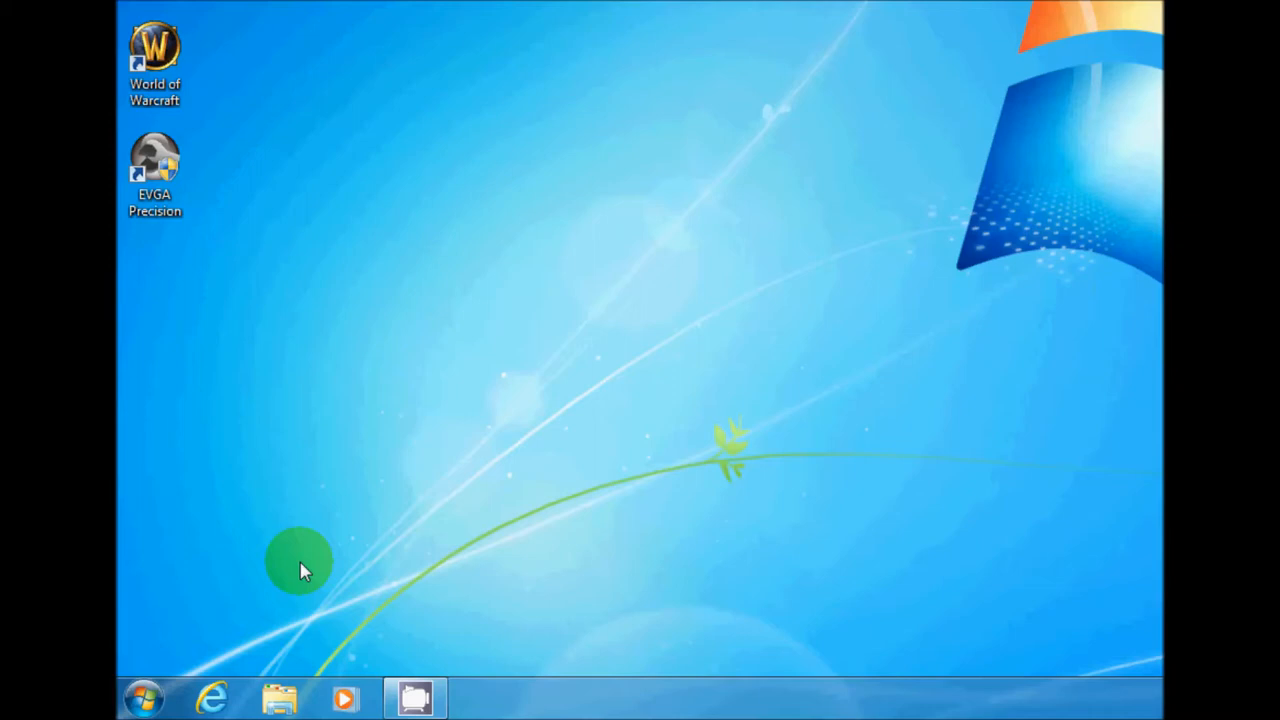
mouse_move(145, 697)
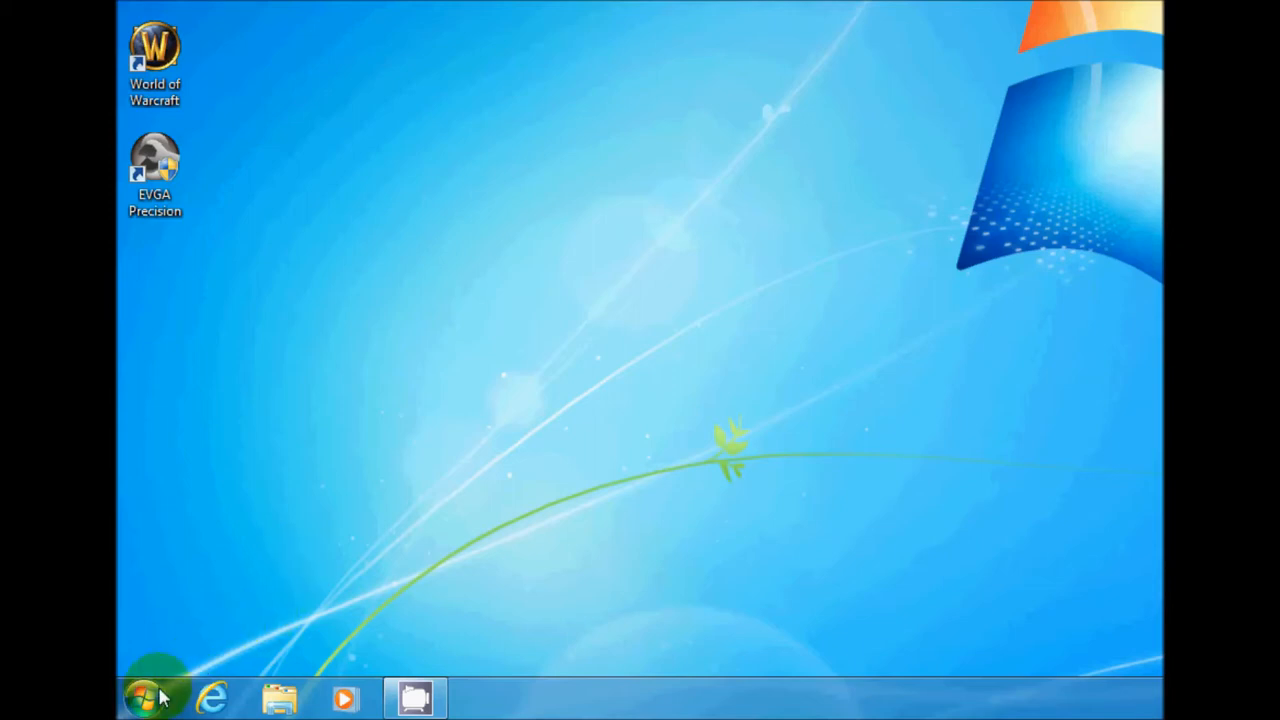
Open the Windows 7 Start menu from the taskbar.
left_click(150, 697)
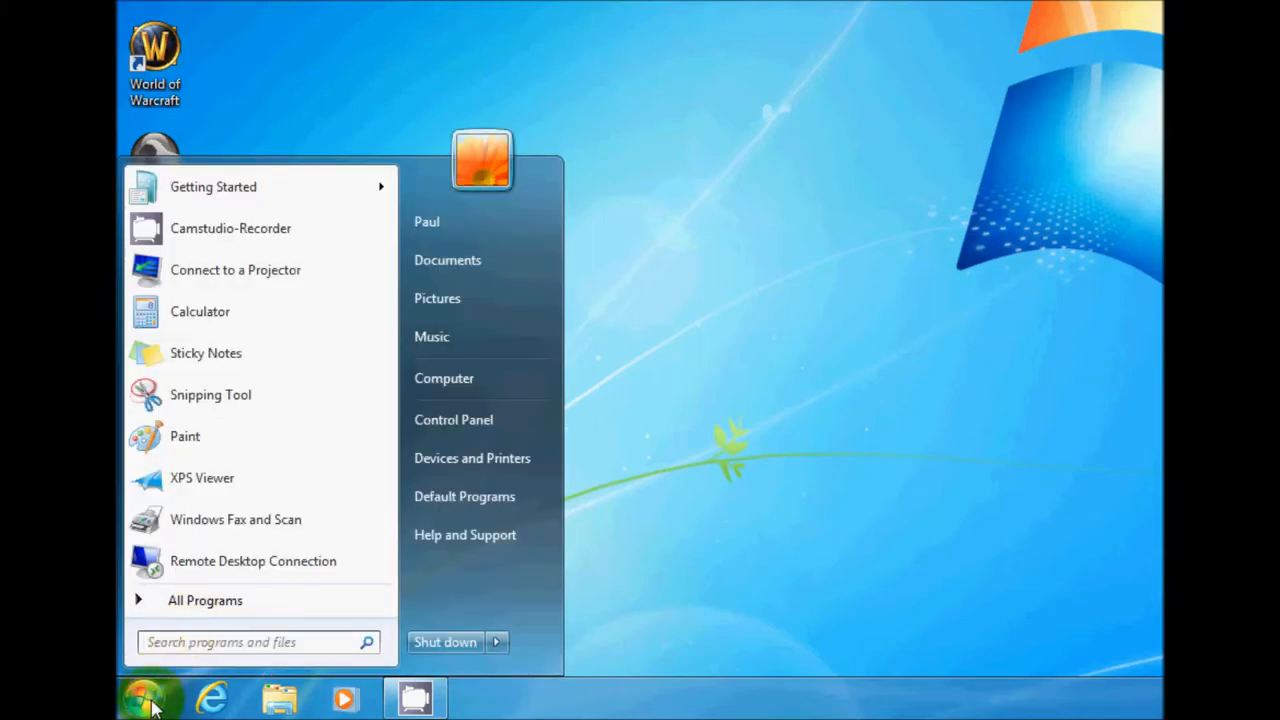
mouse_move(453, 419)
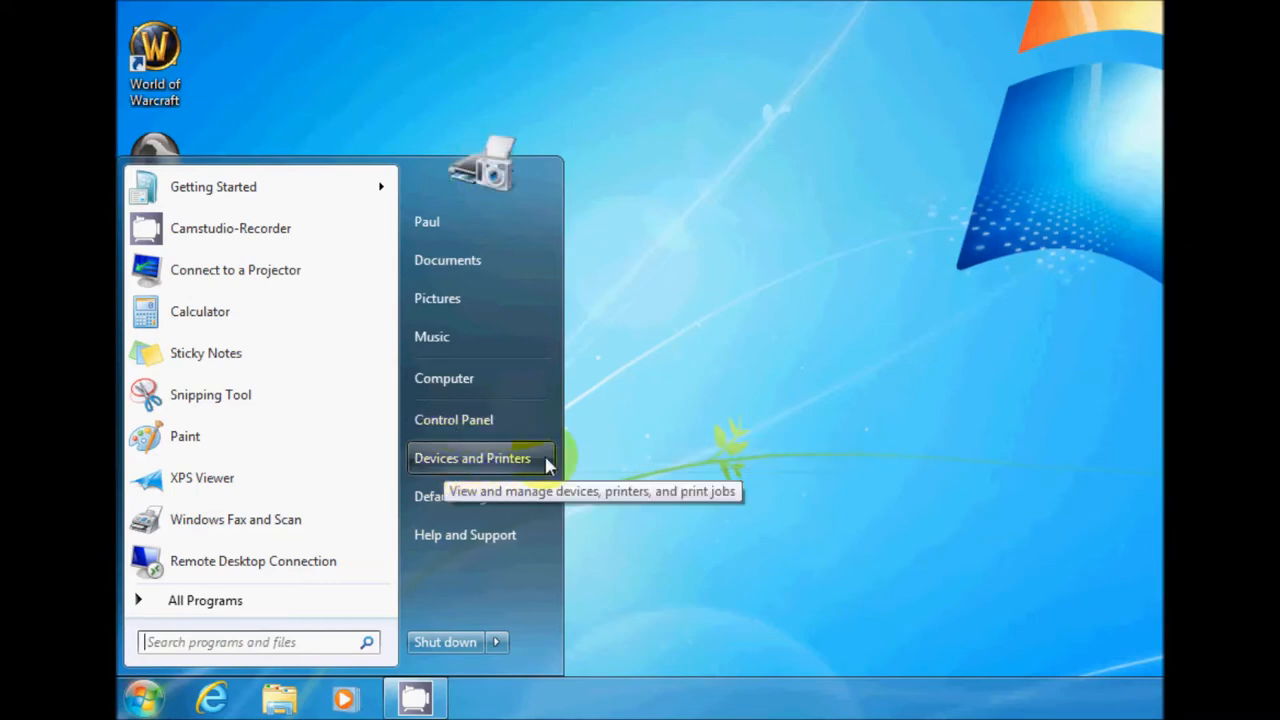
Open Devices and Printers and inspect the SHAYTAN computer and Microsoft XPS Document Writer.
left_click(472, 458)
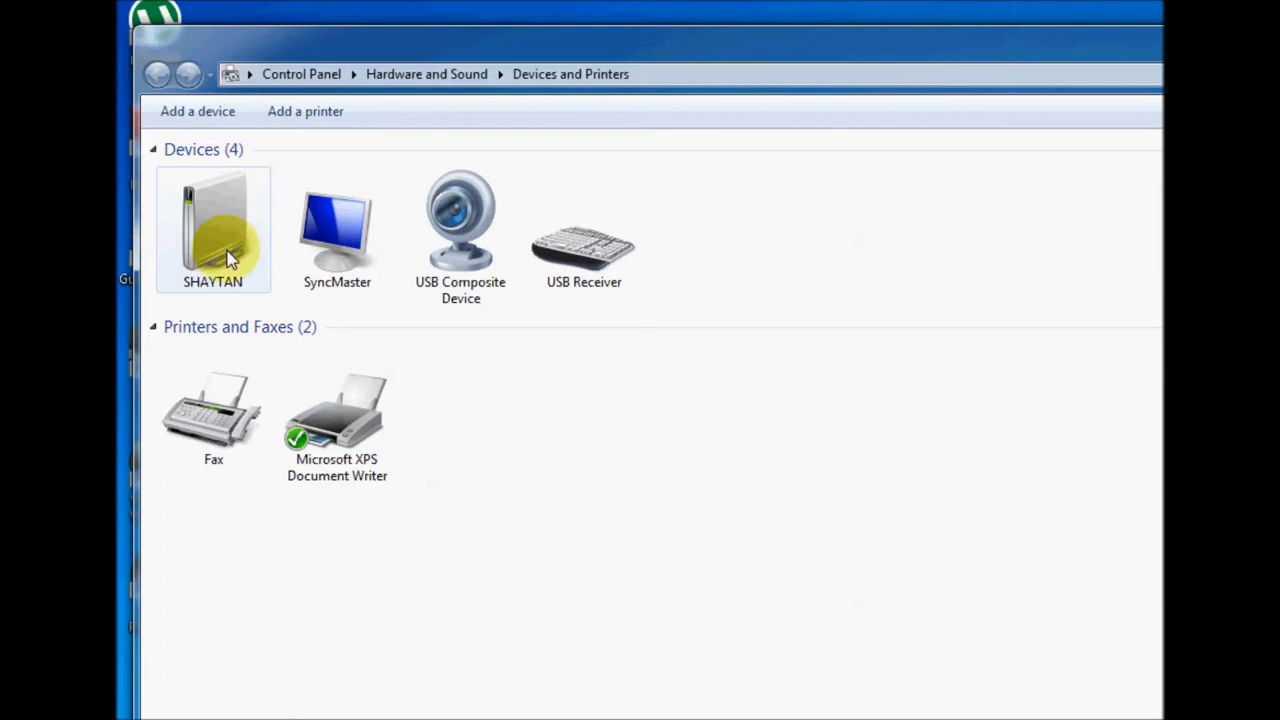
left_click(337, 230)
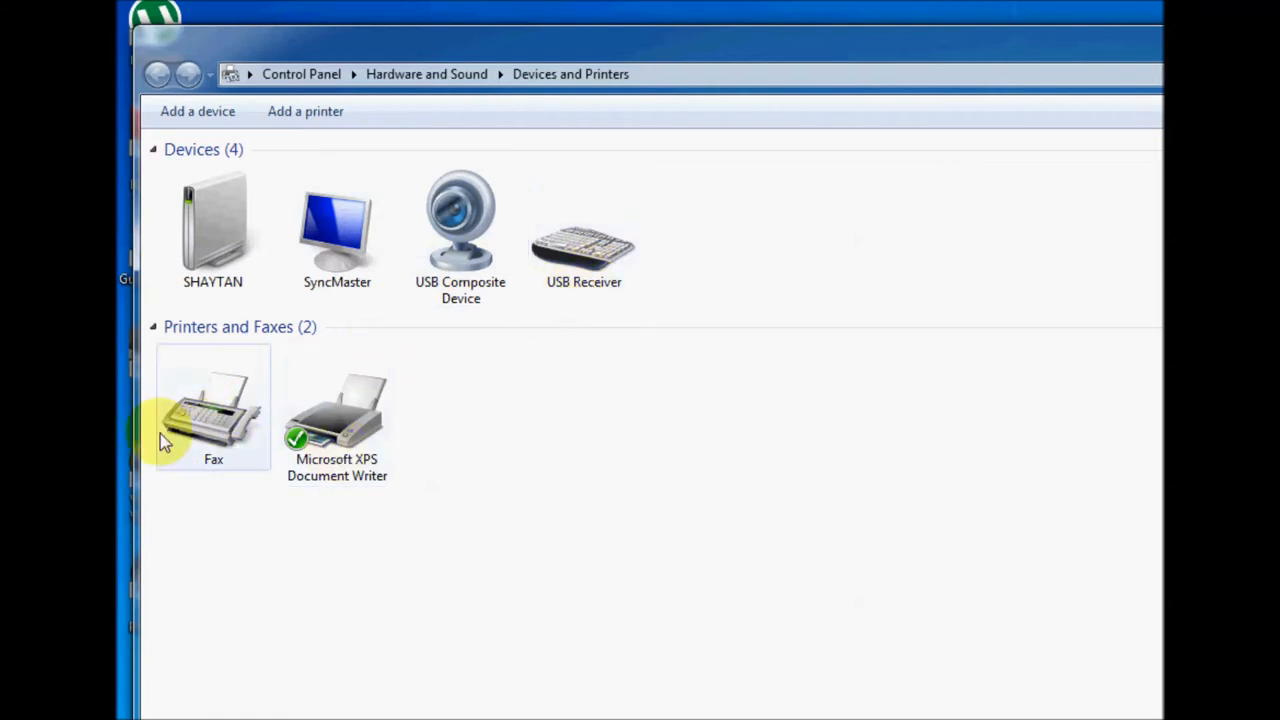
mouse_move(268, 443)
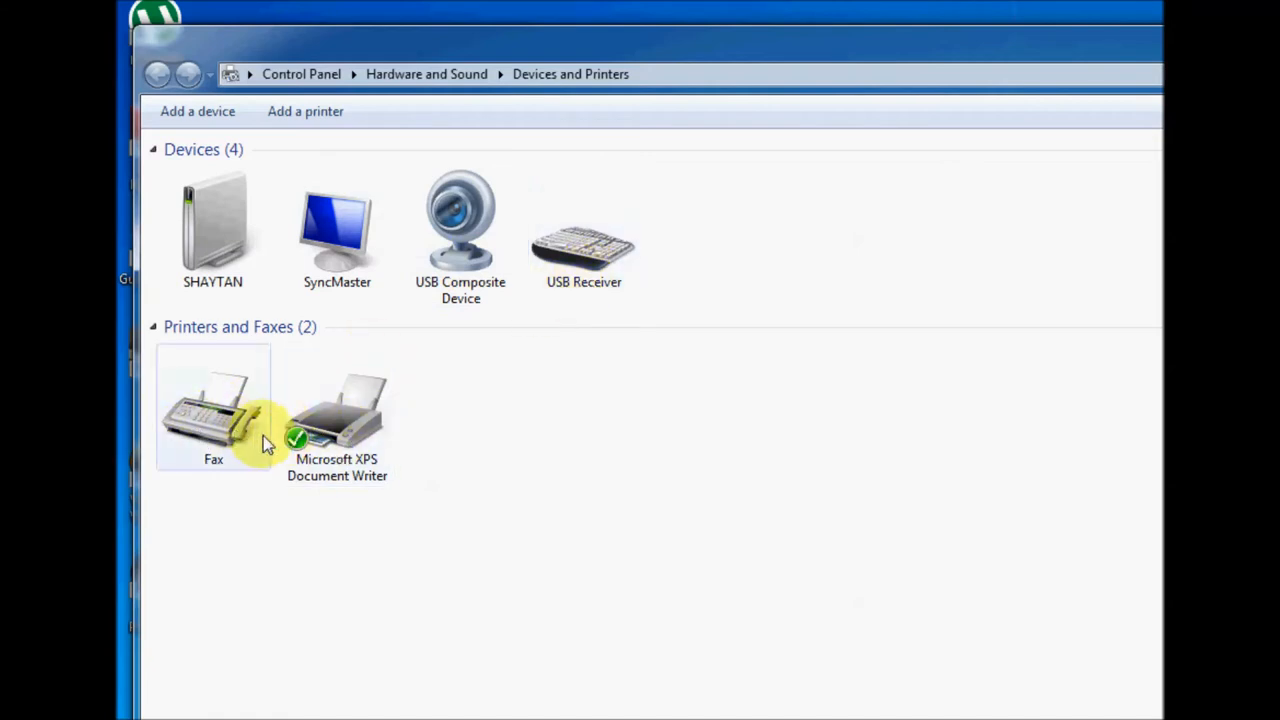
left_click(337, 405)
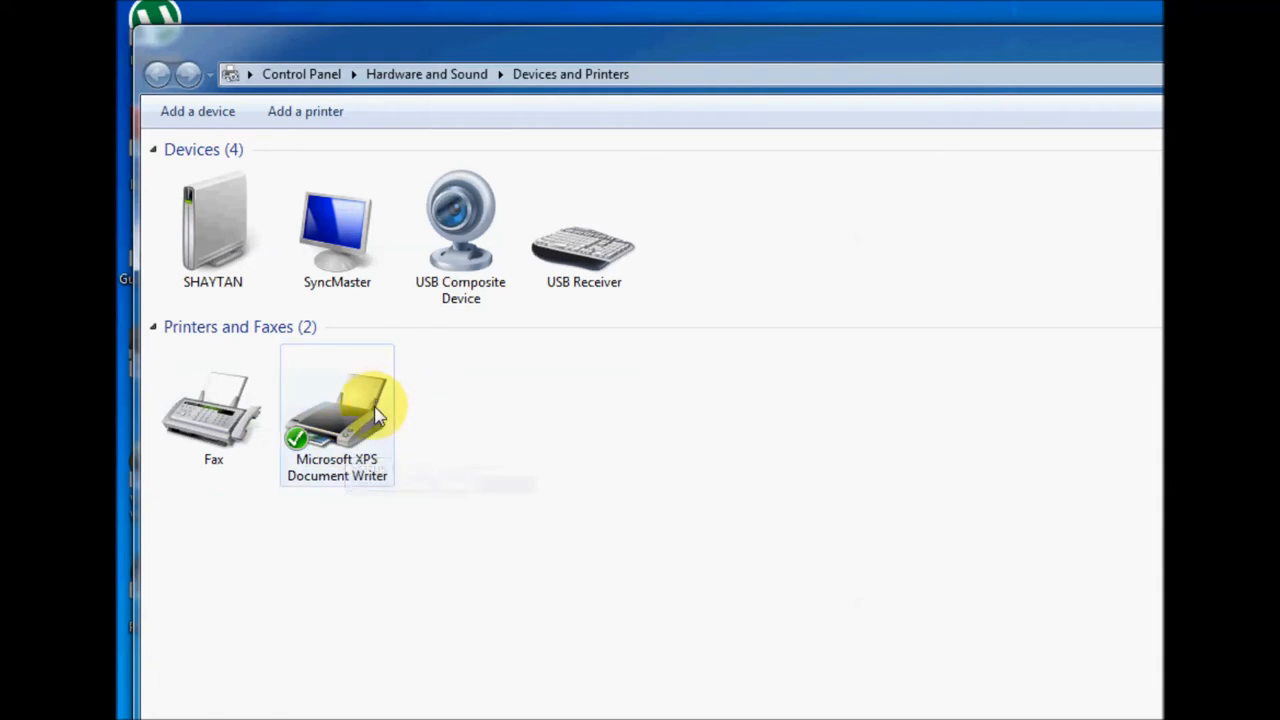
mouse_move(362, 476)
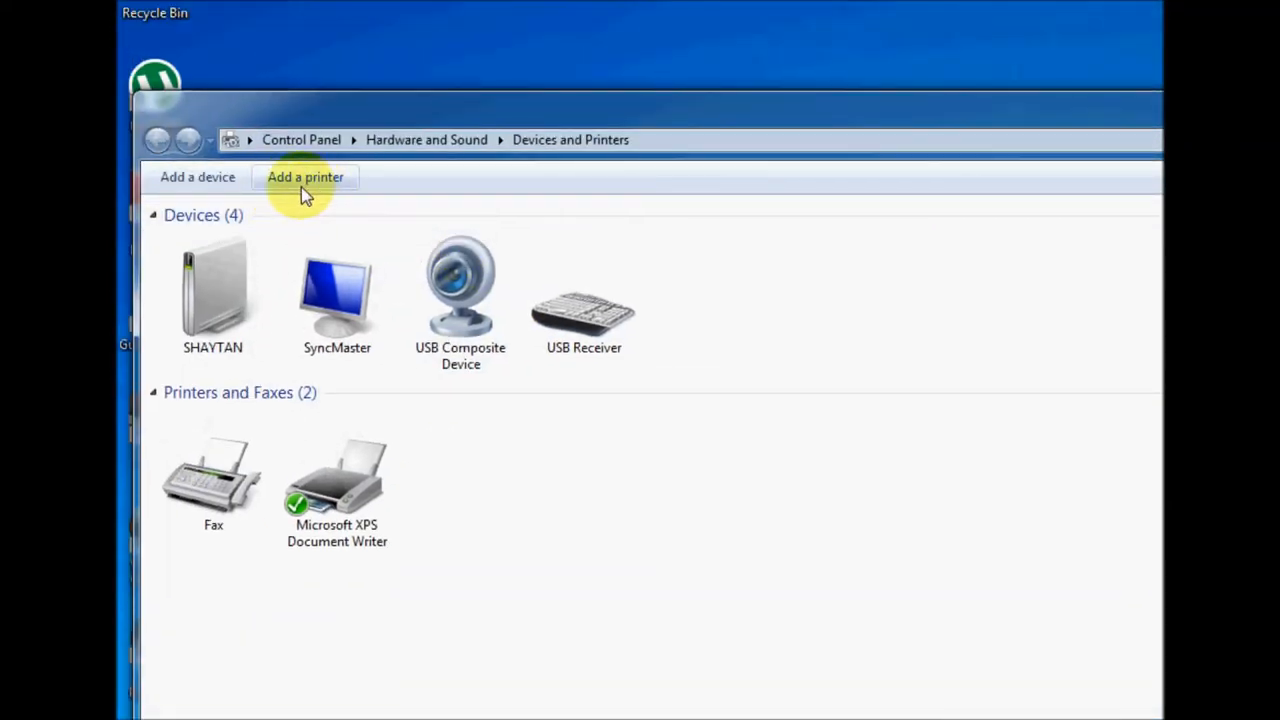
mouse_move(320, 190)
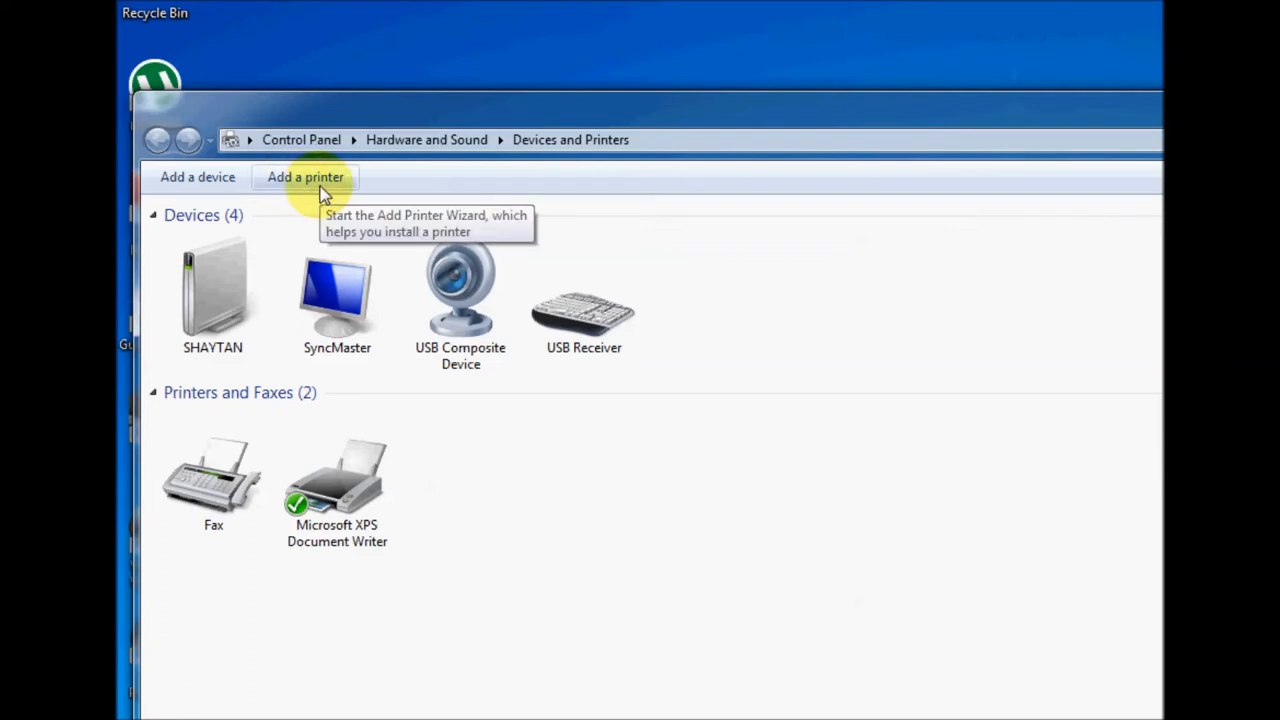
mouse_move(321, 190)
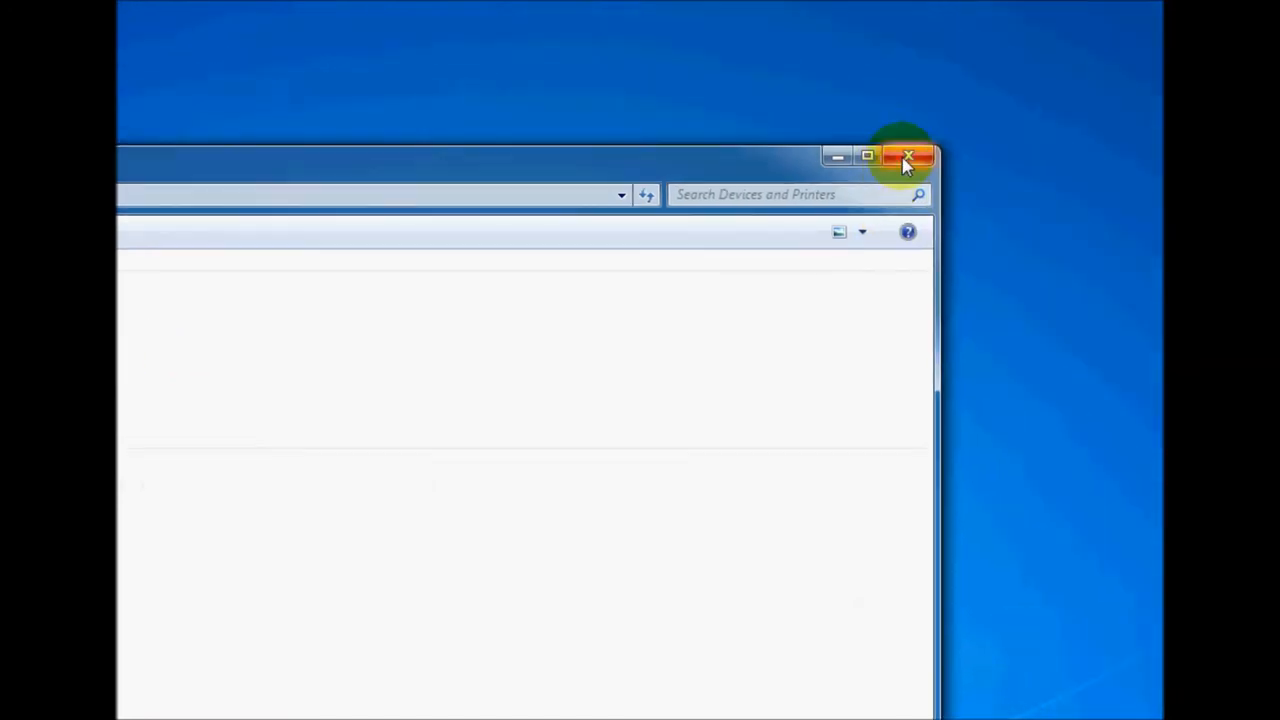
Close Devices and Printers and dismiss the 'driver not successfully installed' balloon.
left_click(908, 156)
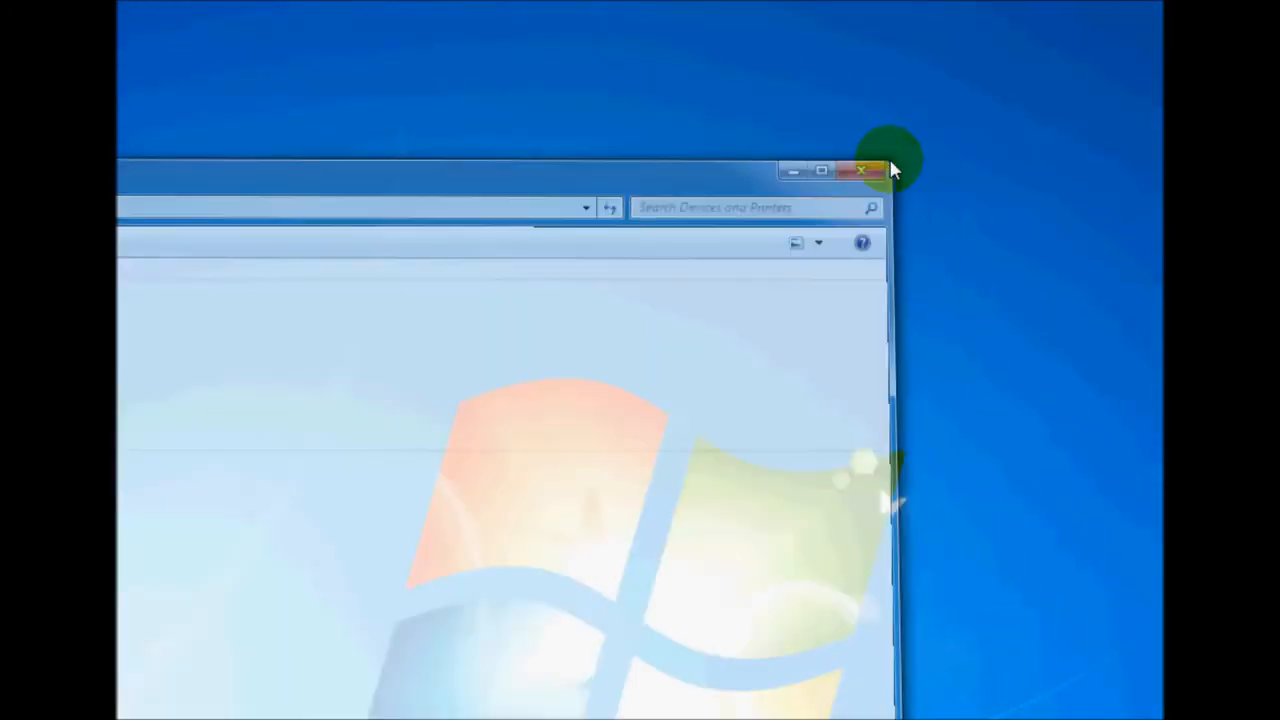
left_click(862, 170)
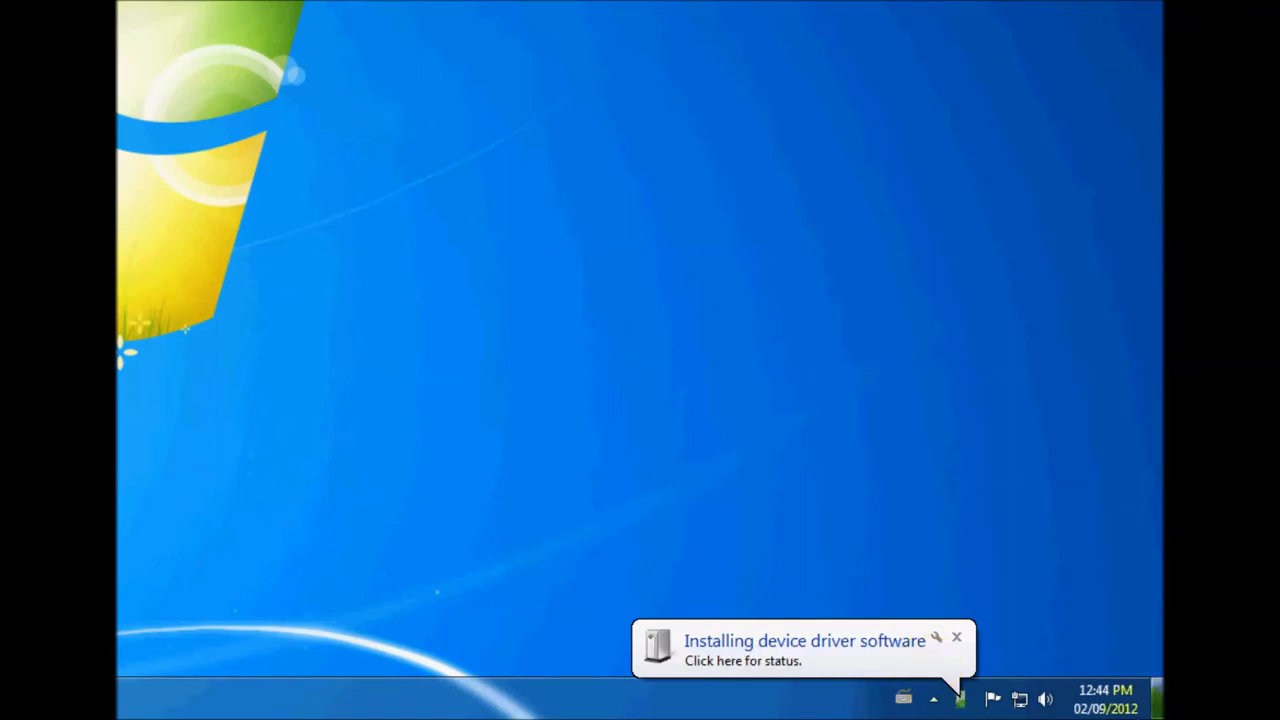
mouse_move(850, 650)
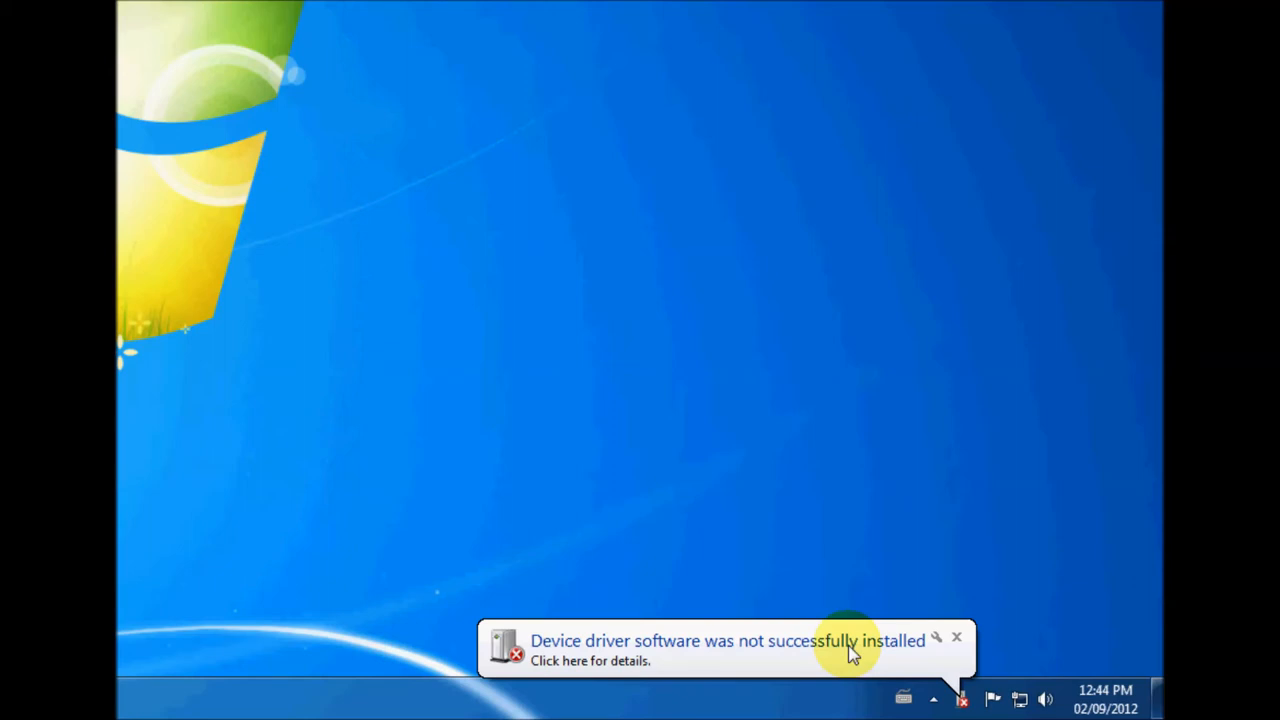
mouse_move(760, 652)
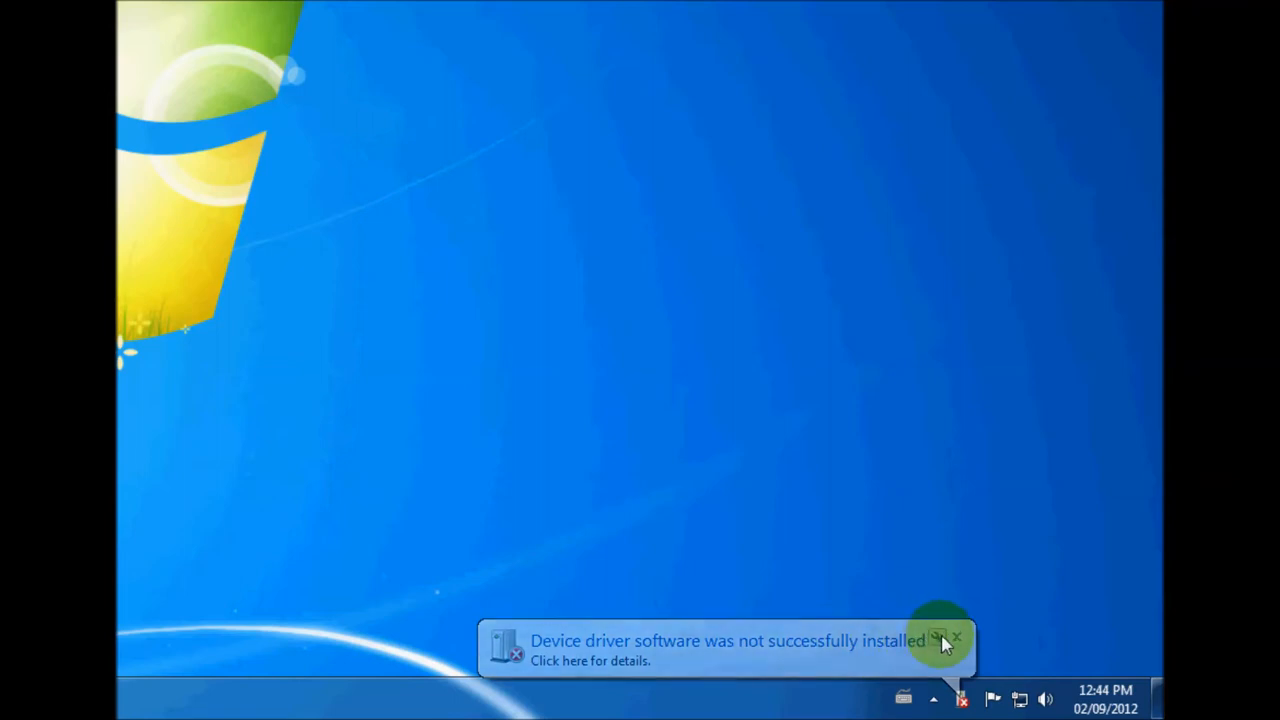
left_click(956, 637)
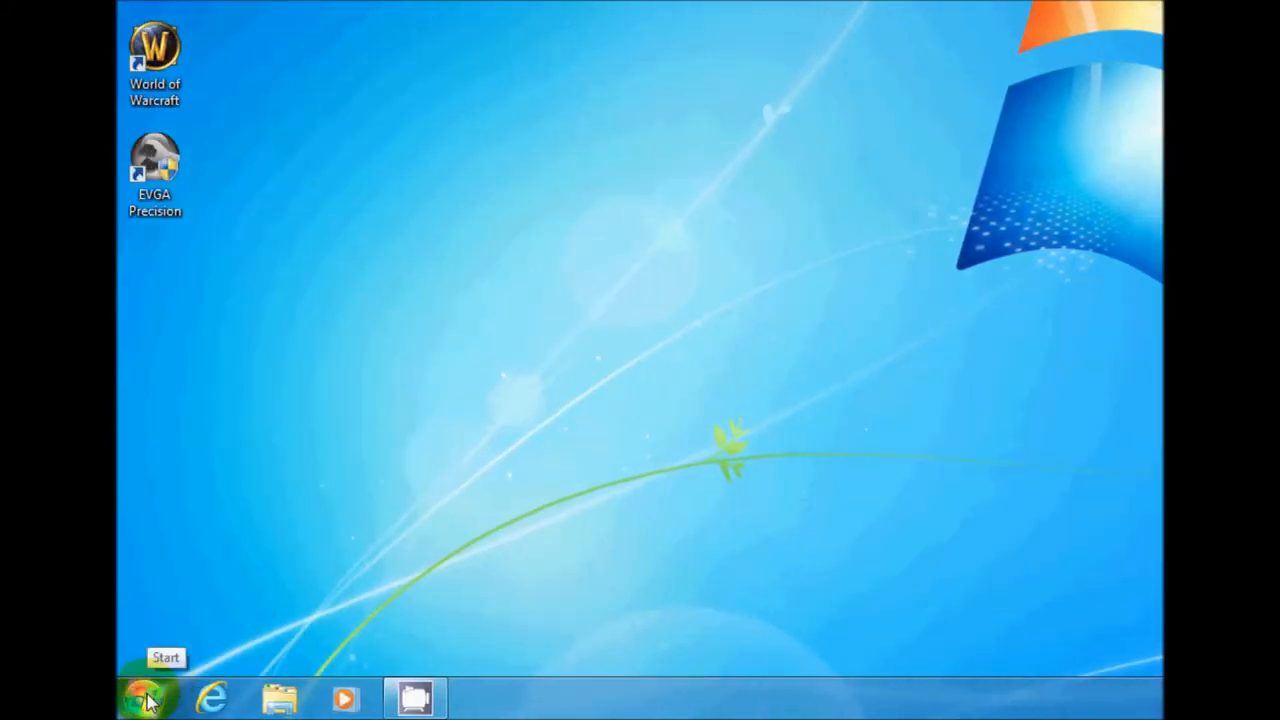
Open Computer from the Start menu and select the Epson disc in DVD RW Drive (D:).
left_click(147, 697)
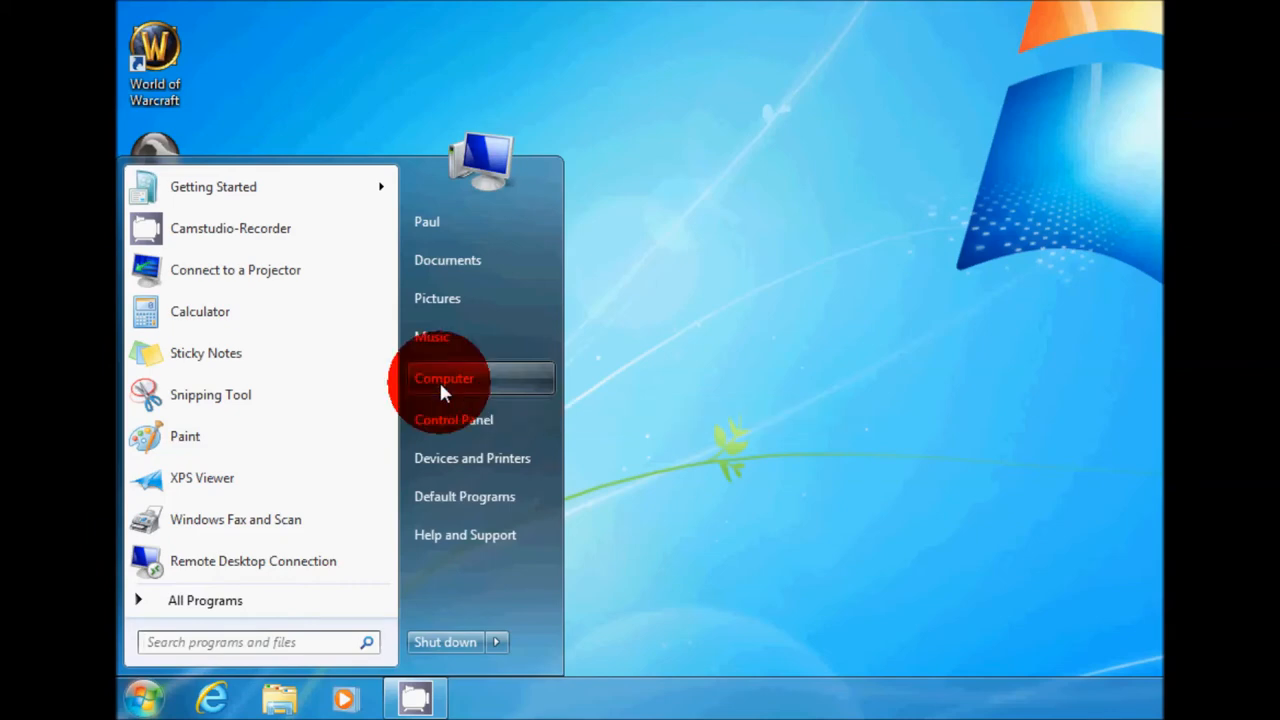
left_click(444, 378)
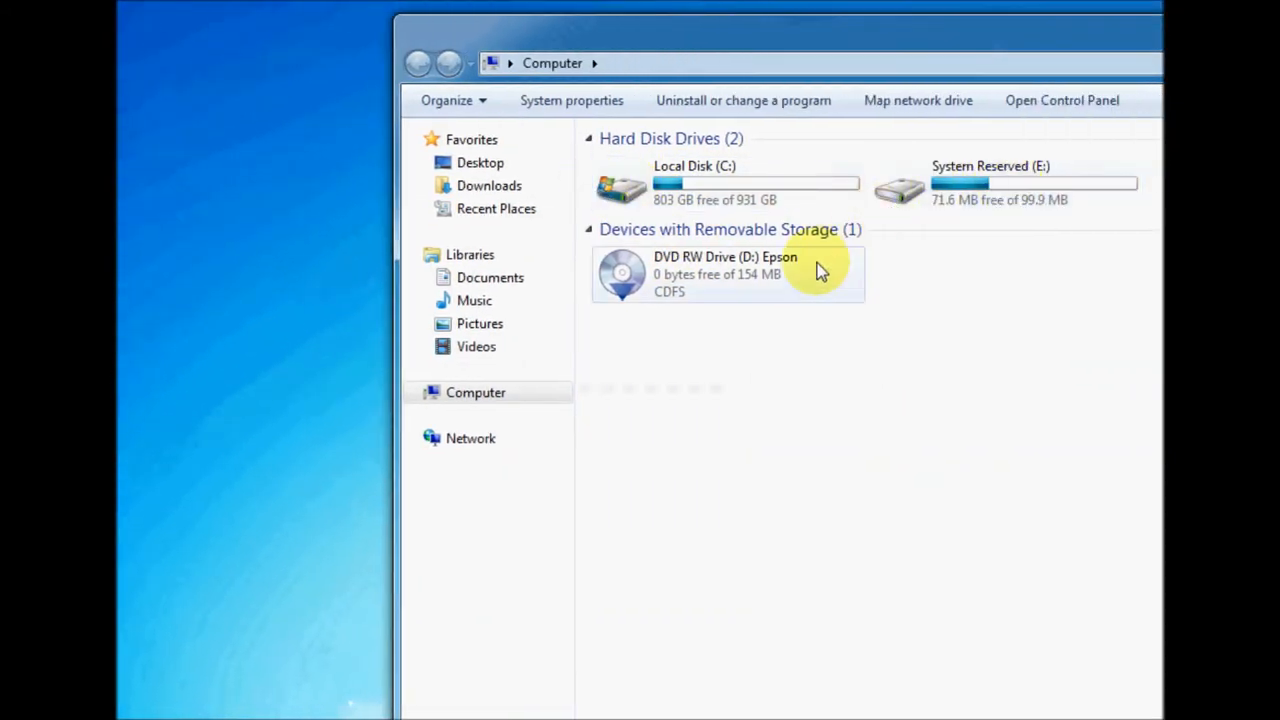
mouse_move(670, 273)
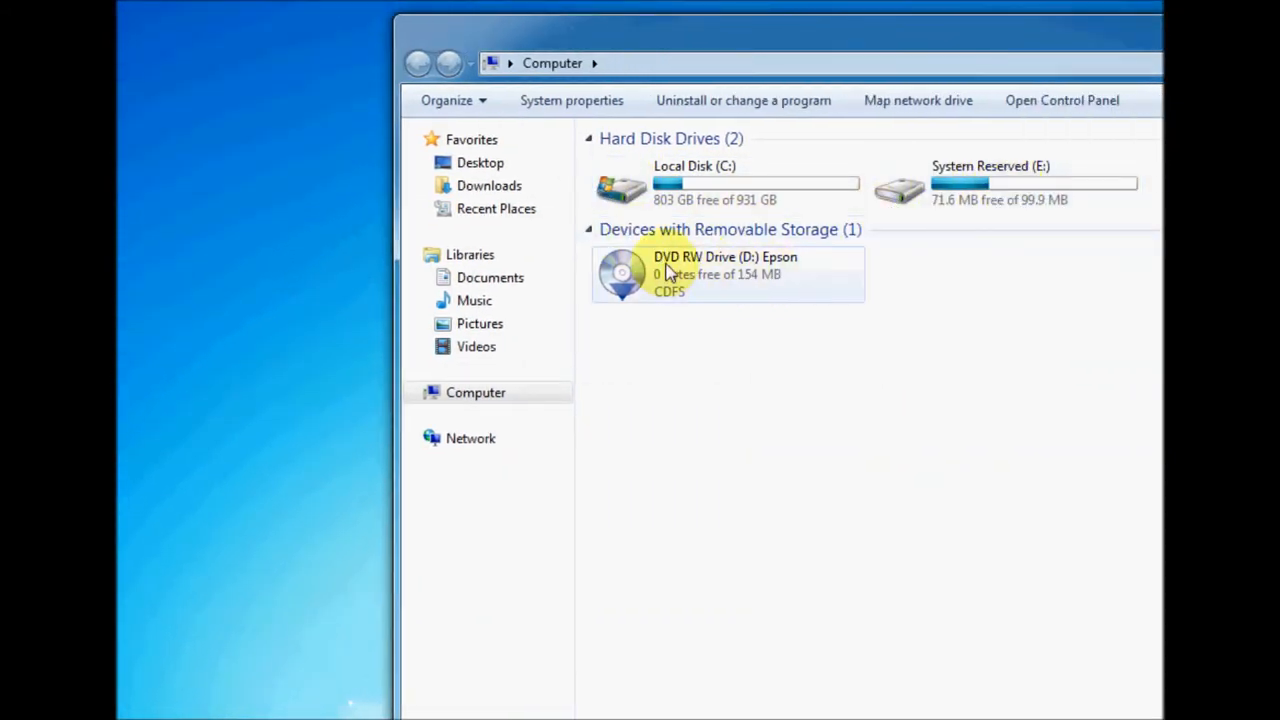
mouse_move(805, 280)
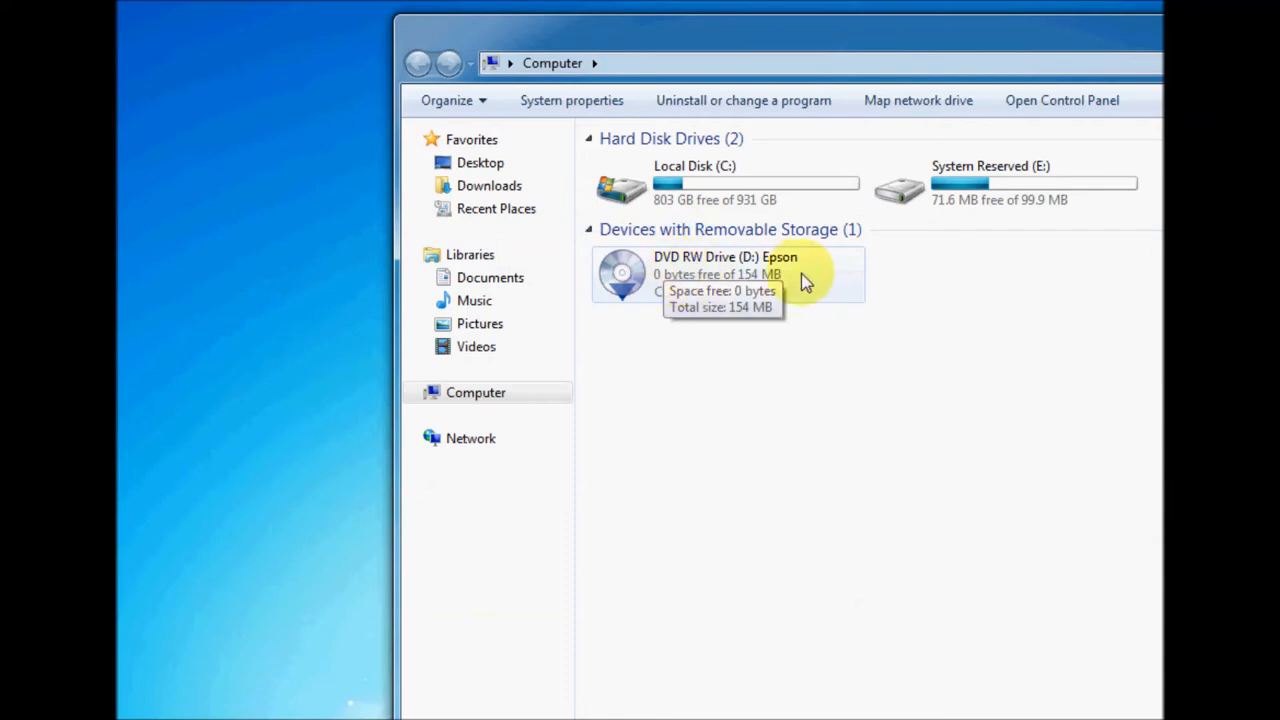
left_click(727, 274)
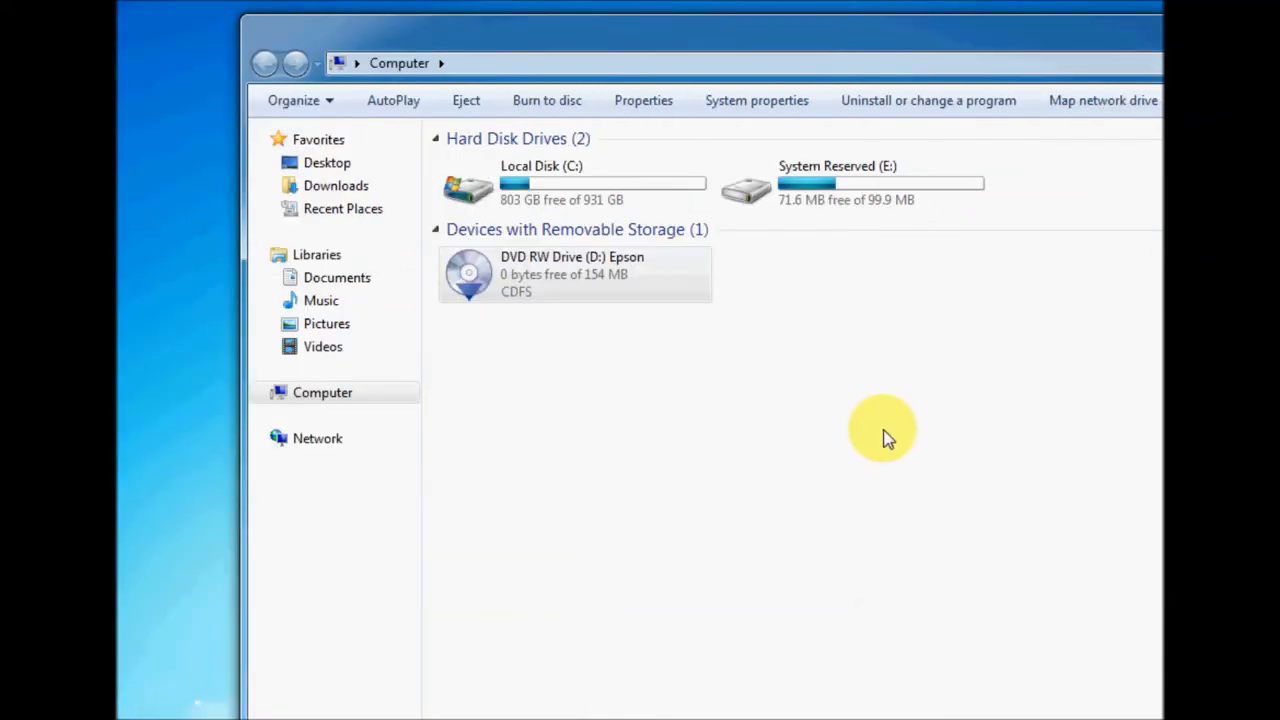
mouse_move(870, 445)
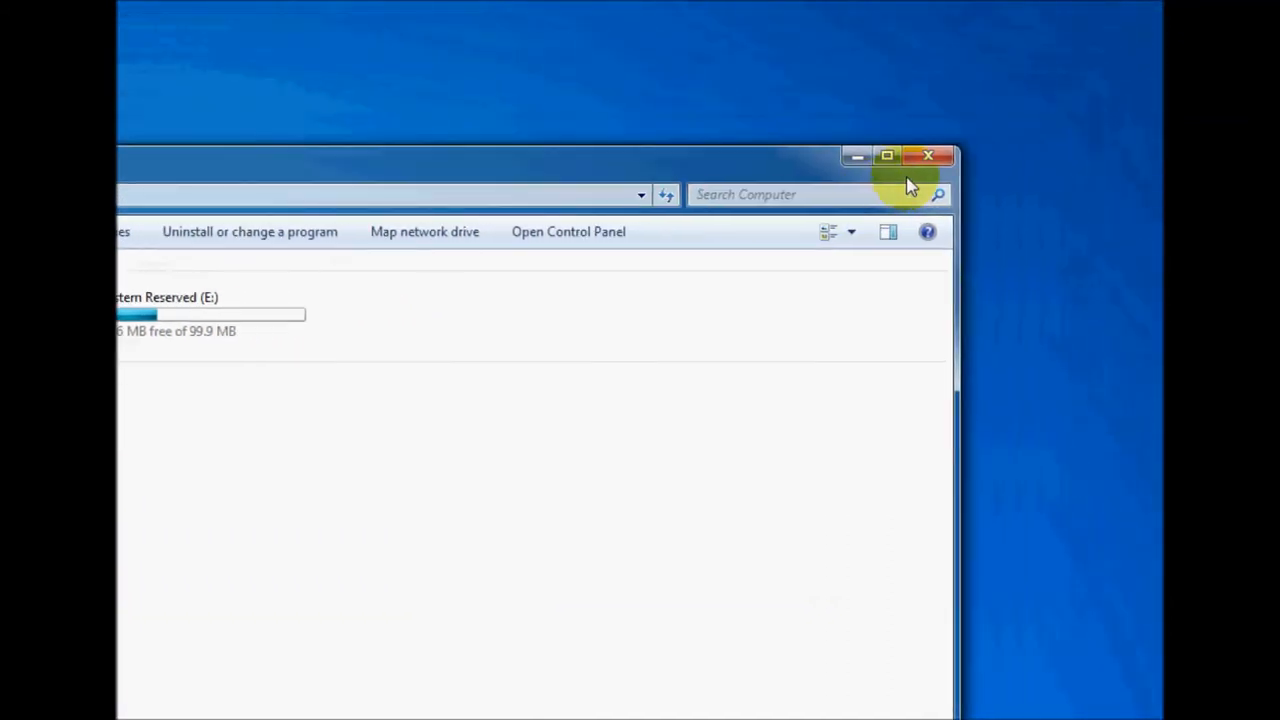
Install Epson drivers and Bonus Software, excluding Epson Information Center, via Custom Installation.
left_click(928, 156)
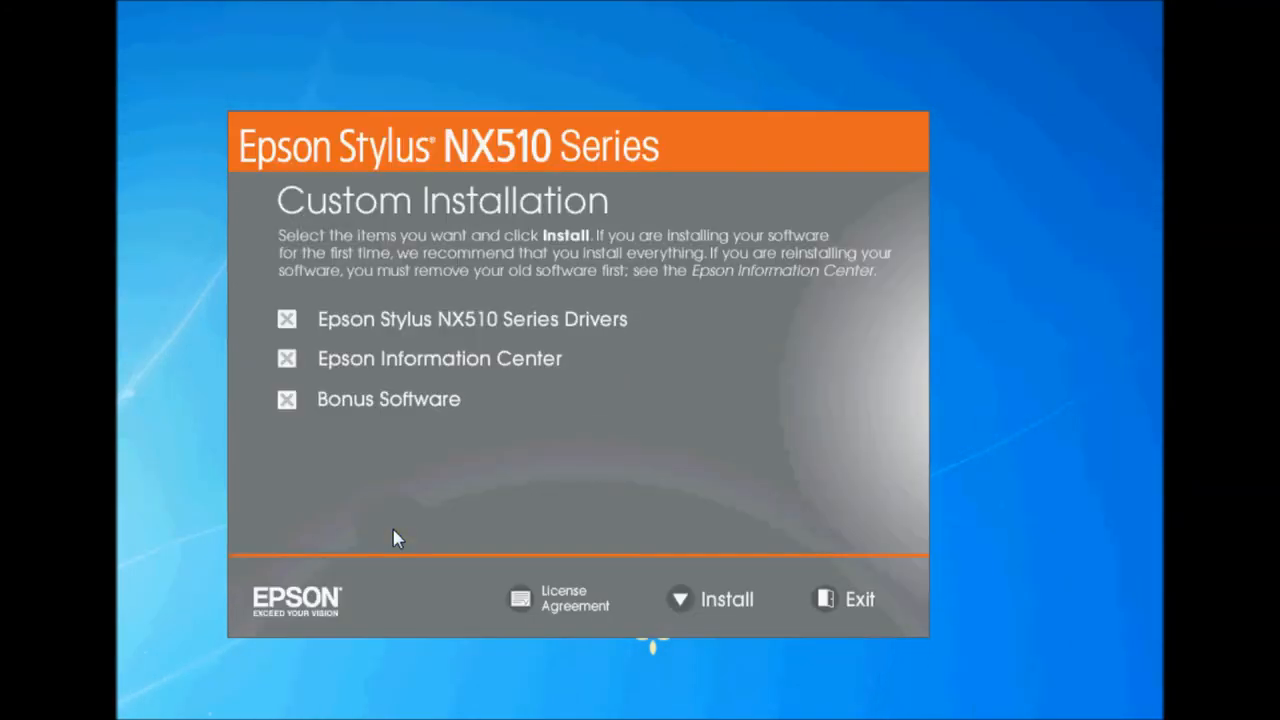
mouse_move(400, 525)
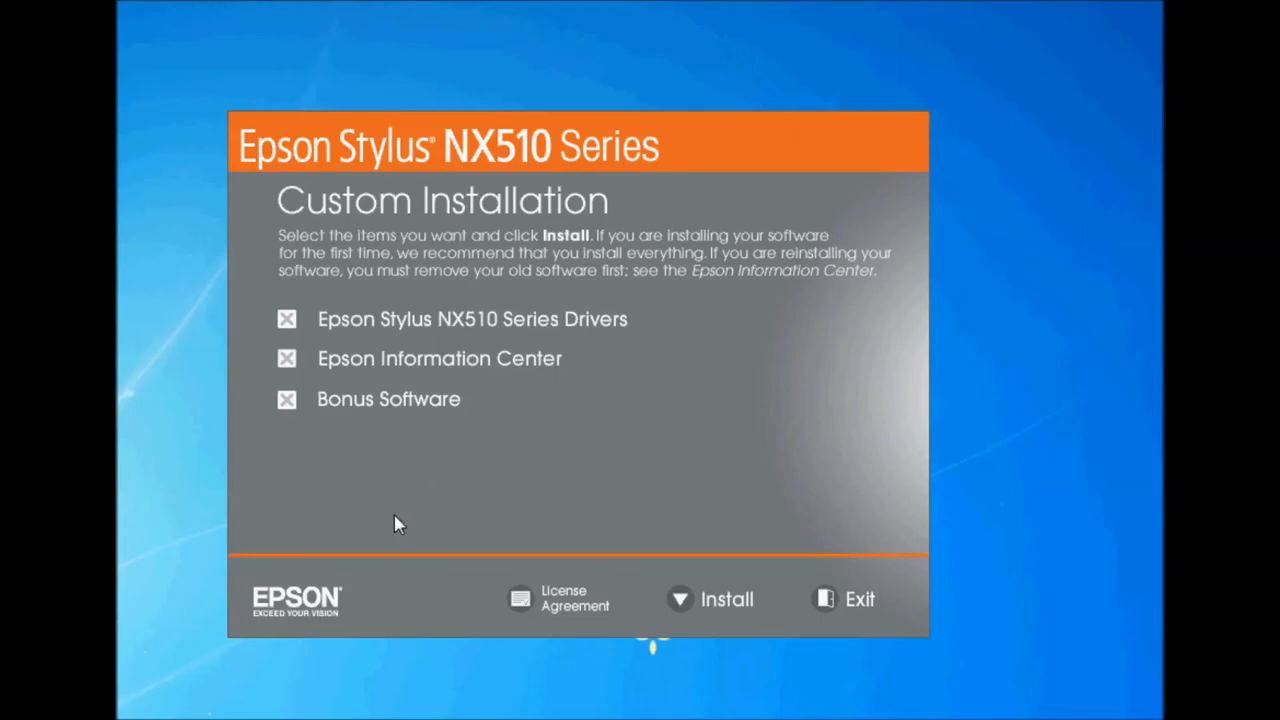
mouse_move(400, 480)
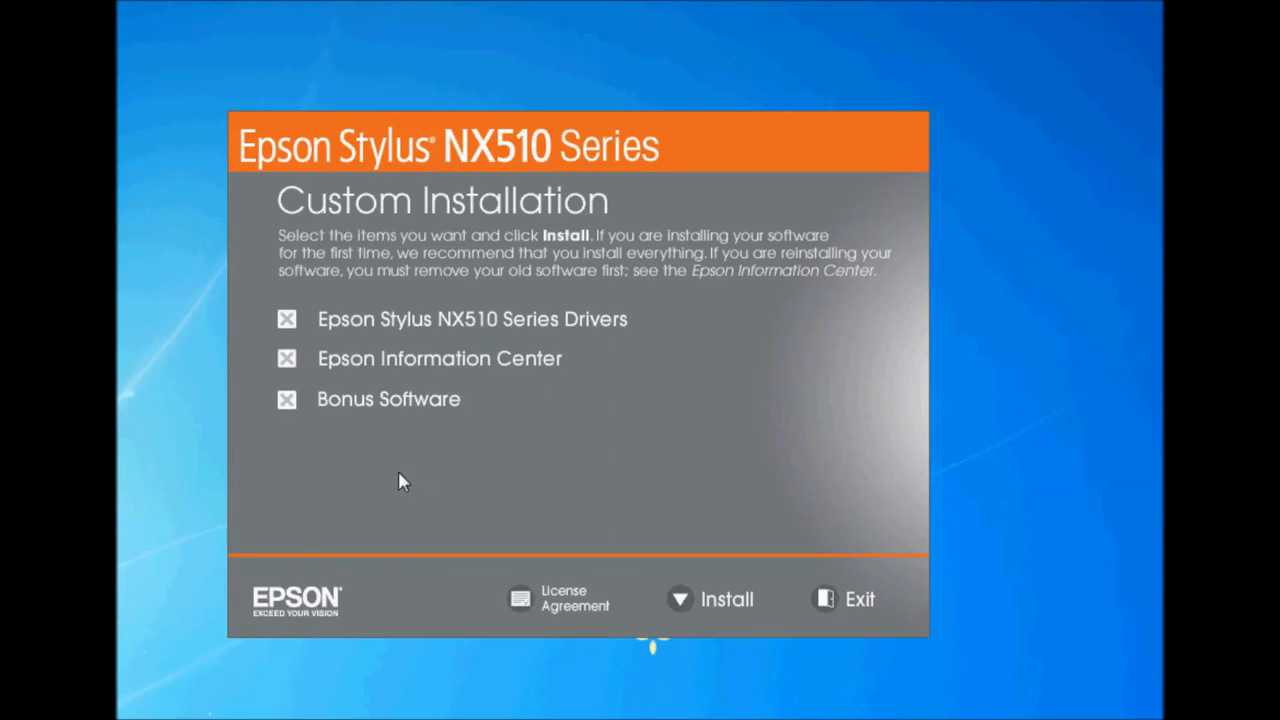
mouse_move(375, 318)
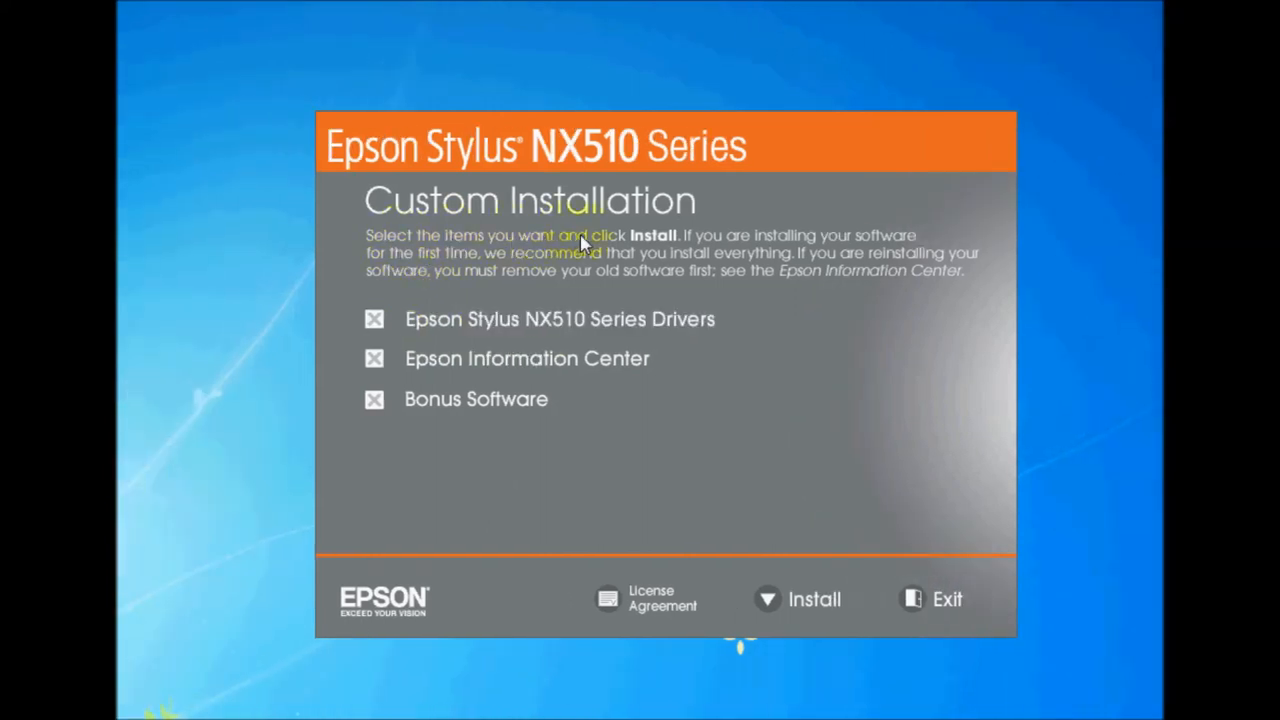
mouse_move(645, 243)
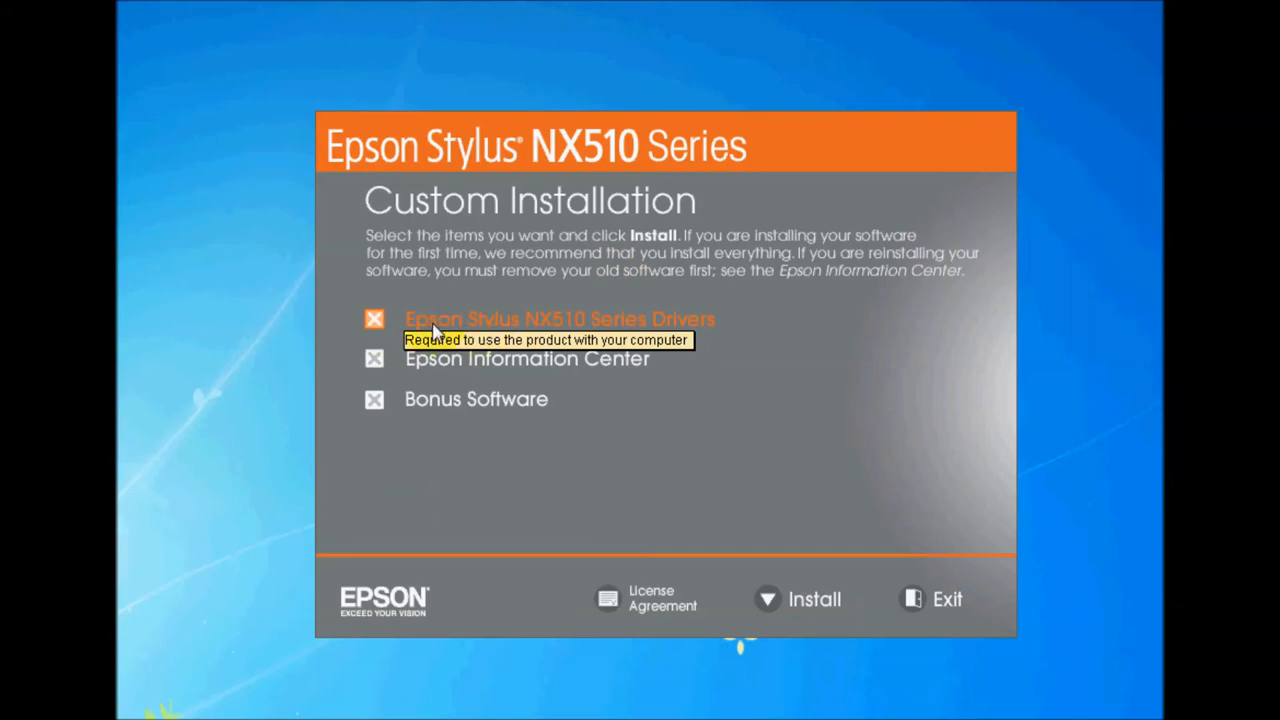
mouse_move(575, 328)
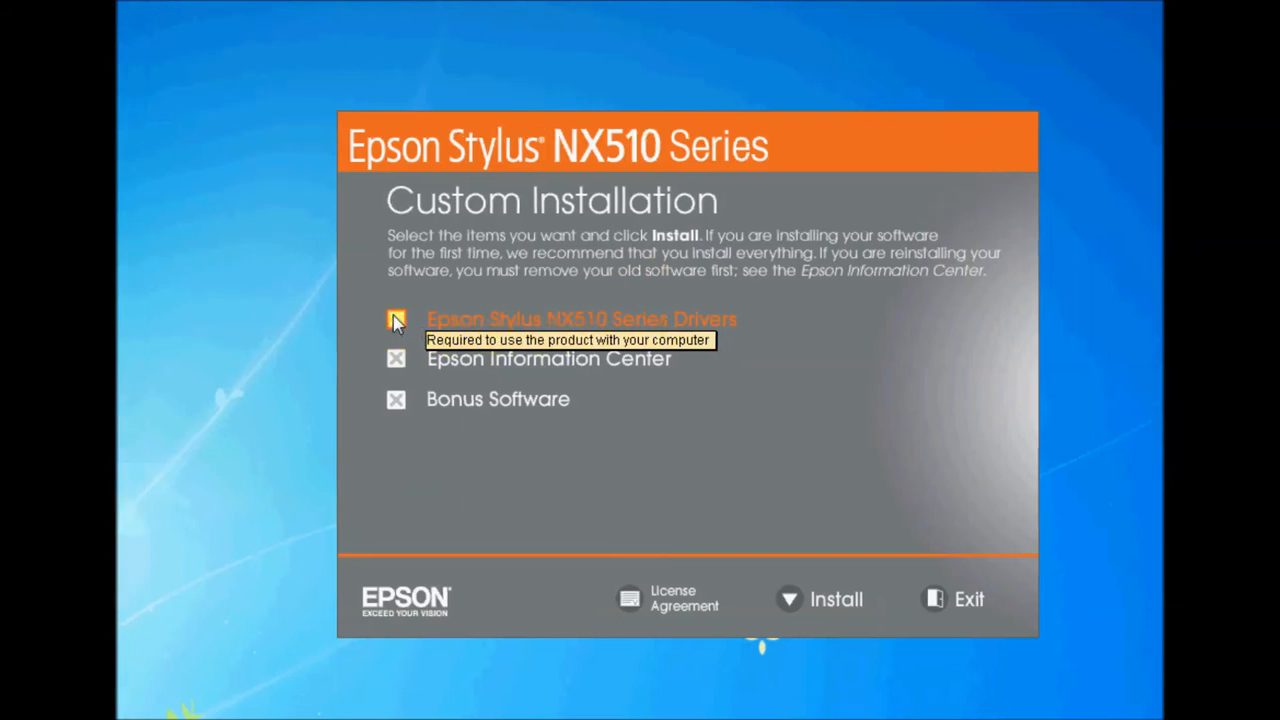
left_click(397, 318)
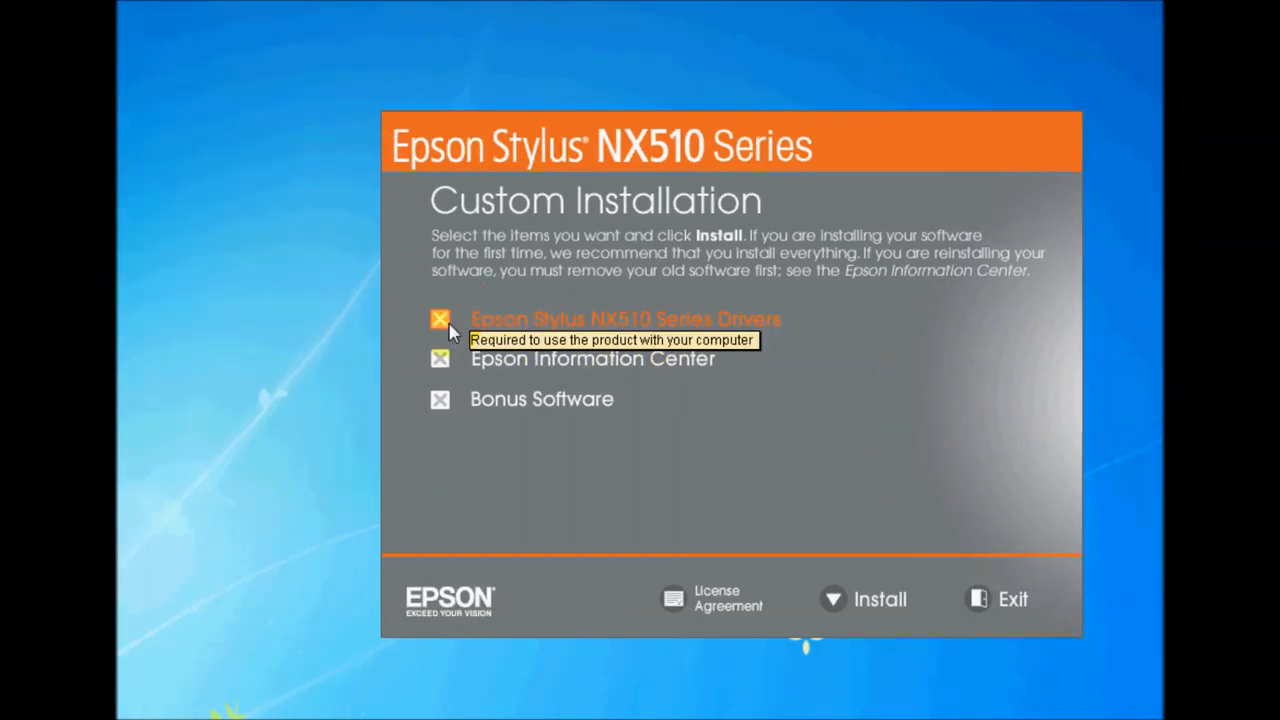
mouse_move(452, 368)
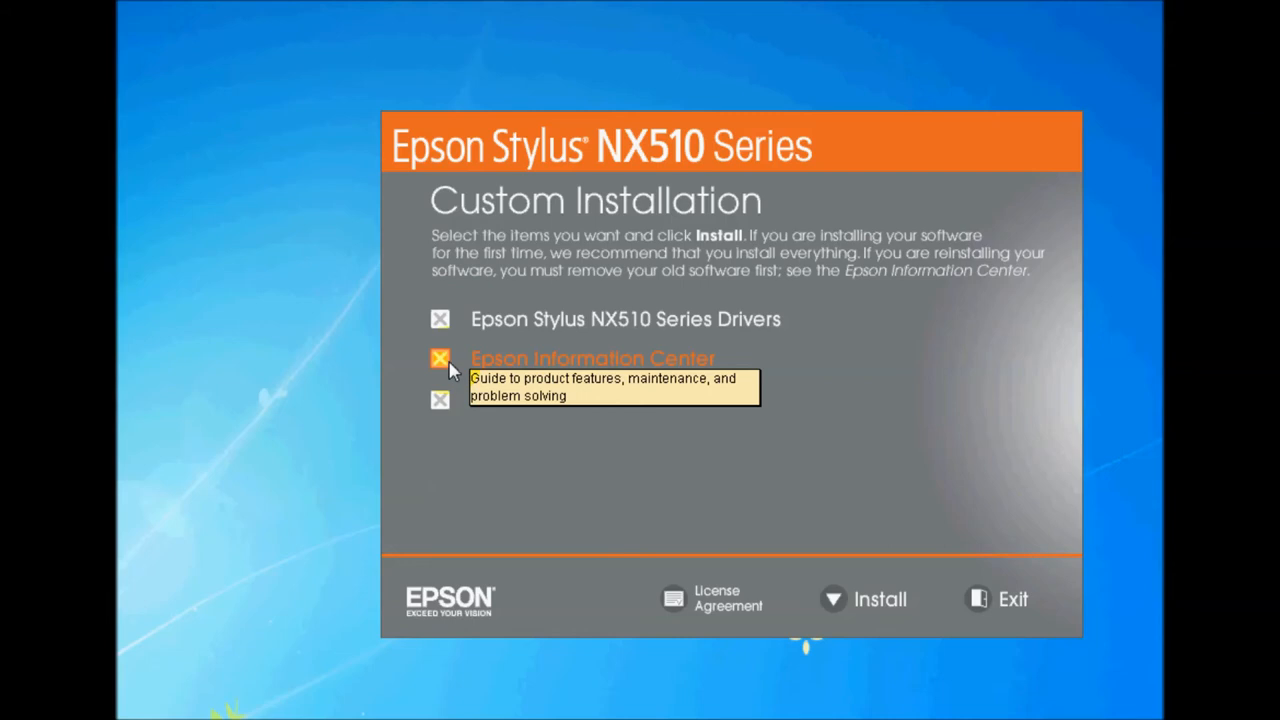
mouse_move(462, 370)
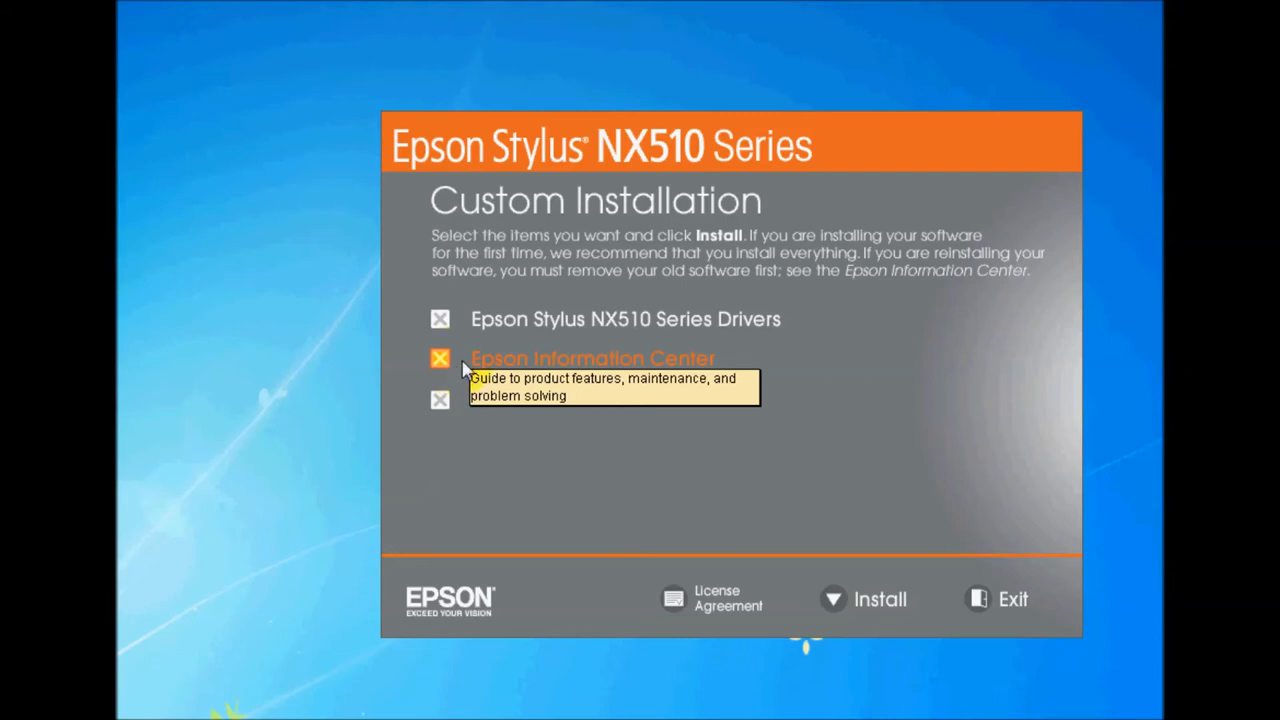
left_click(440, 358)
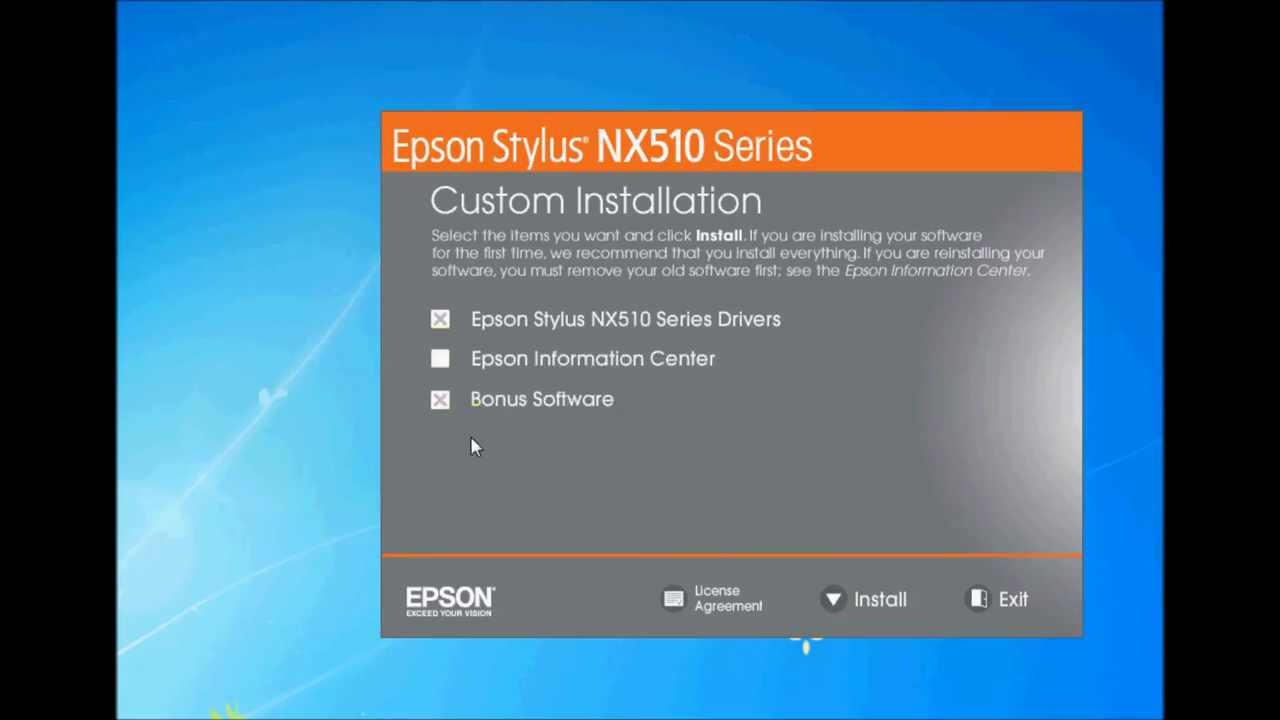
mouse_move(490, 408)
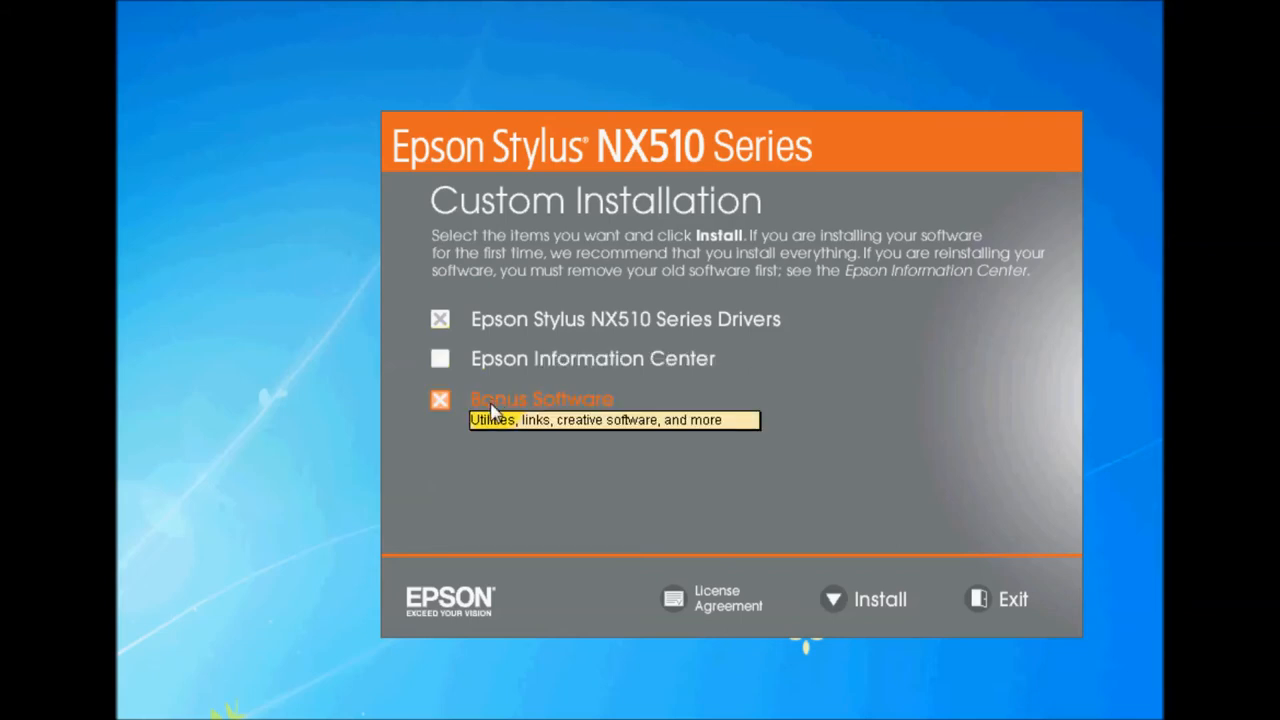
mouse_move(500, 420)
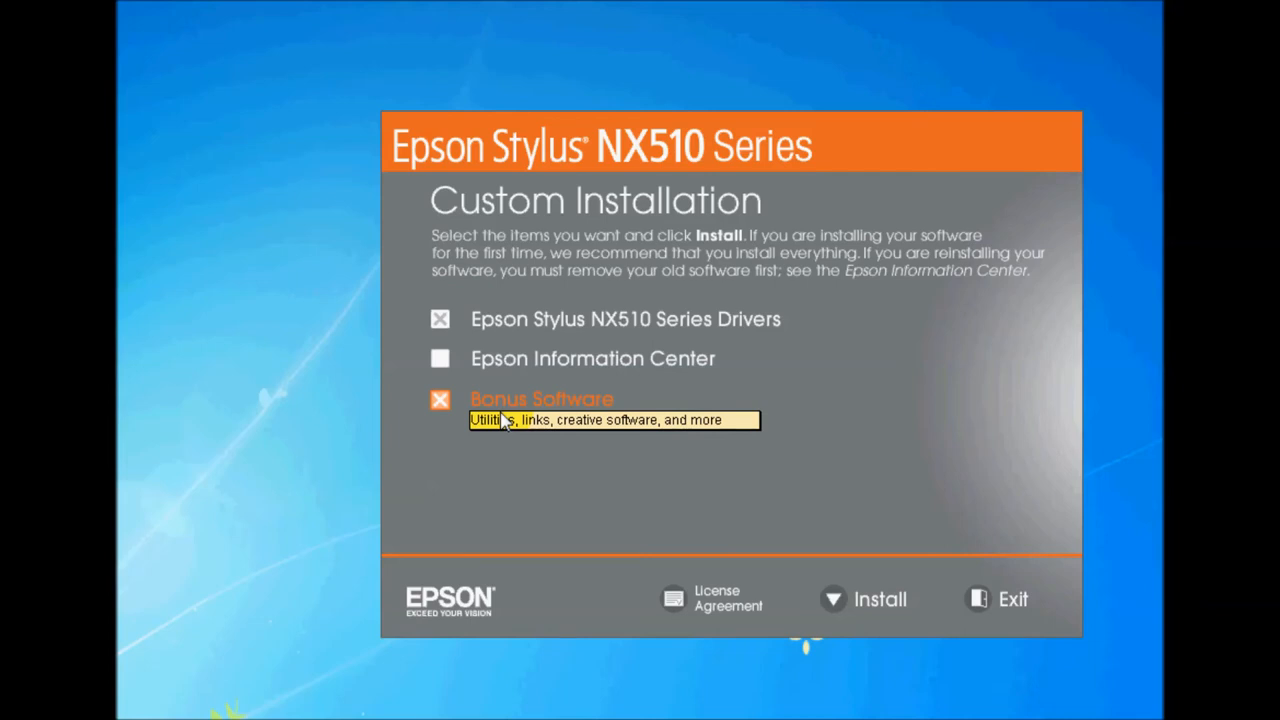
mouse_move(540, 430)
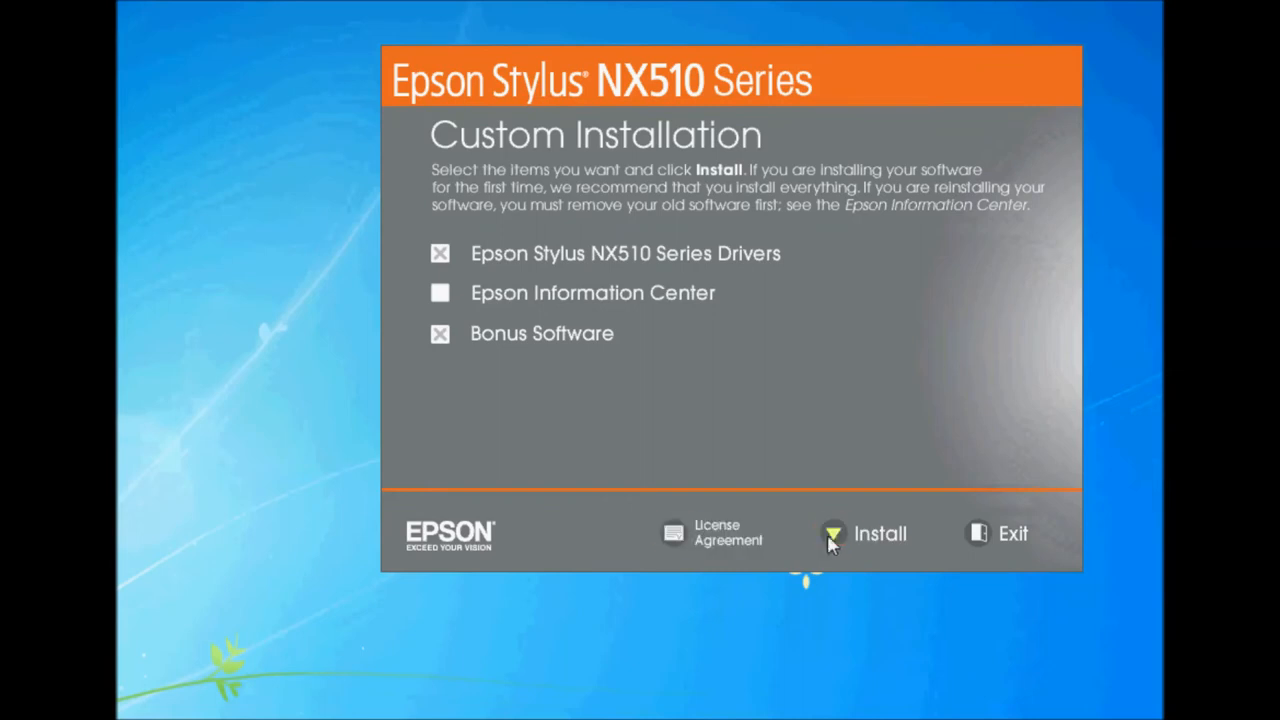
left_click(878, 533)
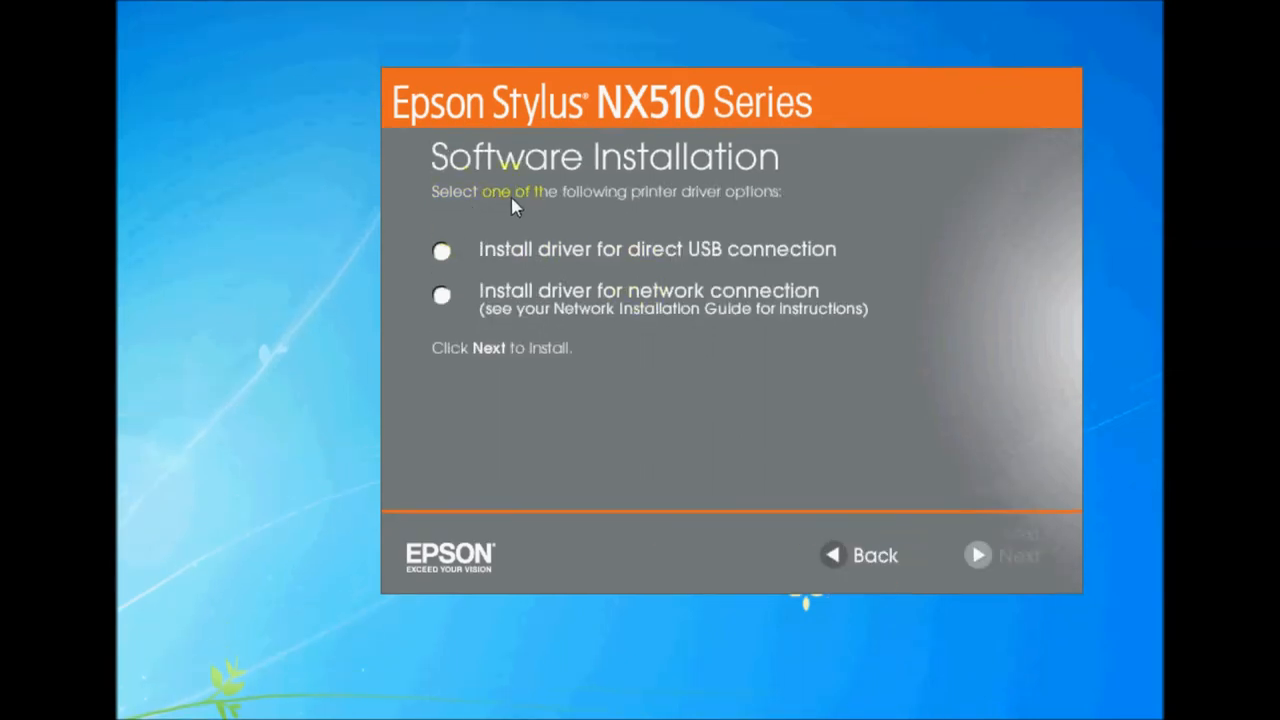
mouse_move(527, 253)
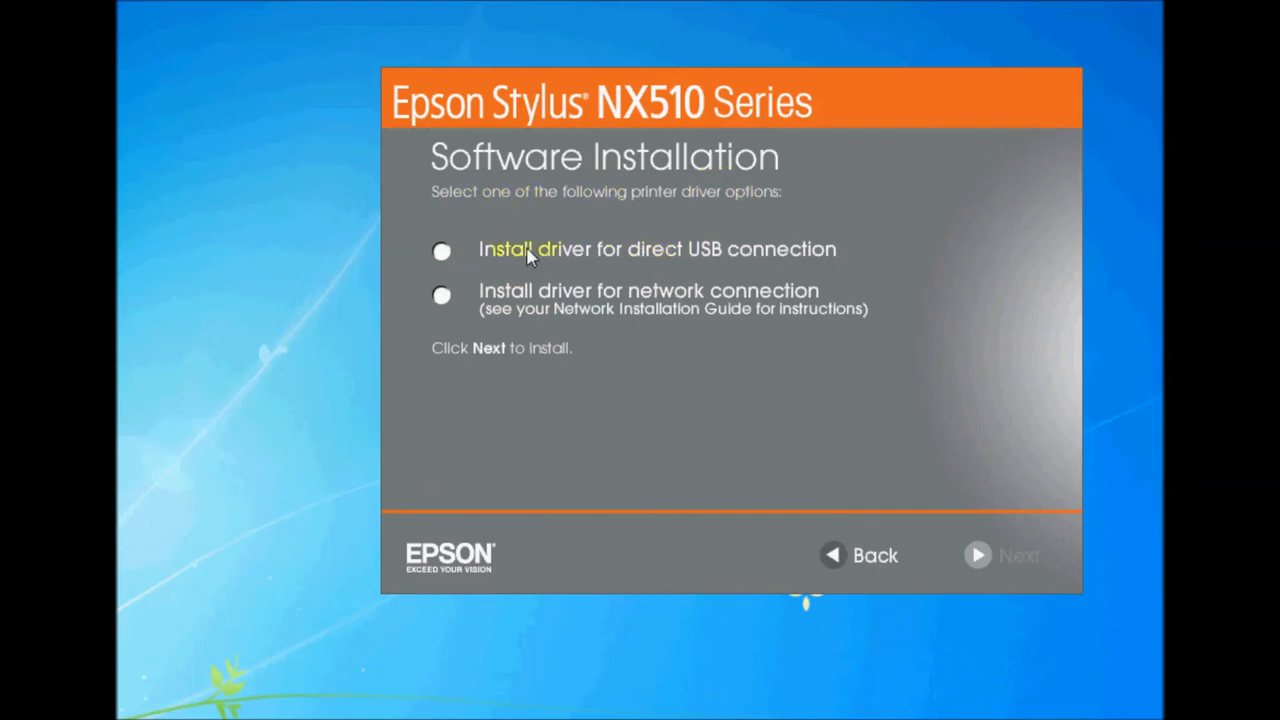
mouse_move(730, 255)
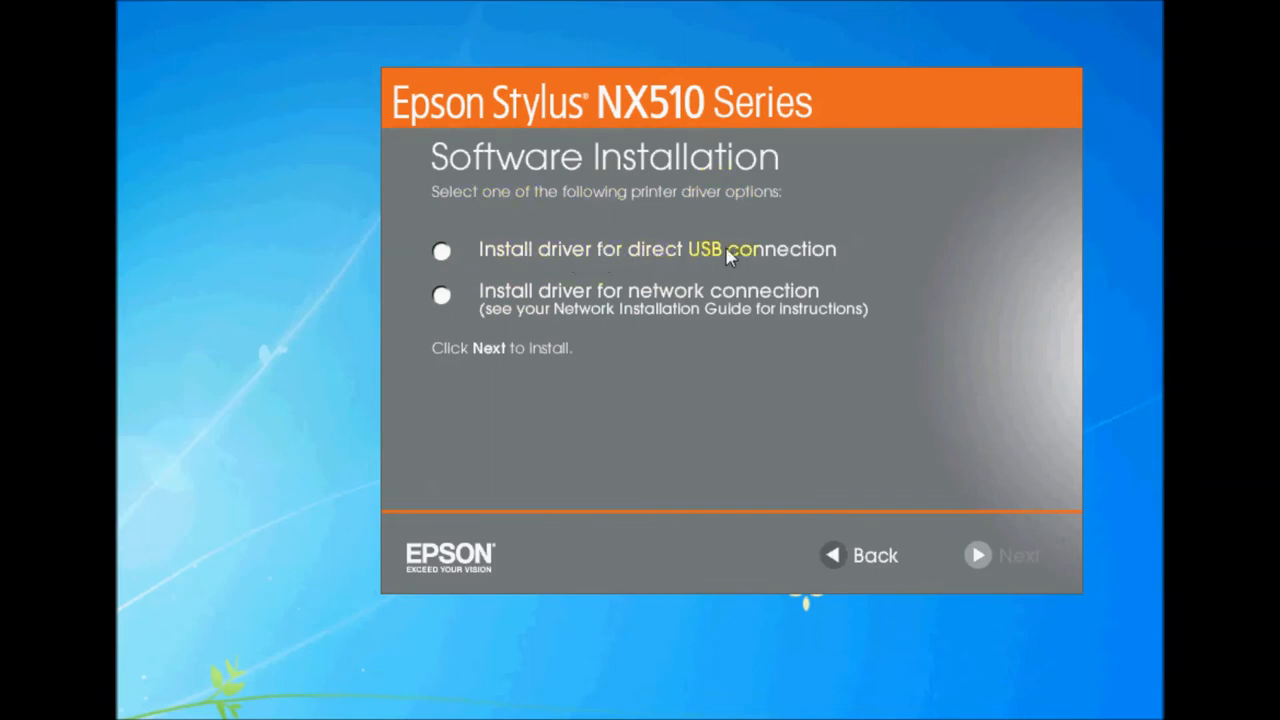
Choose 'Install driver for direct USB connection' instead of the network option and continue.
left_click(441, 251)
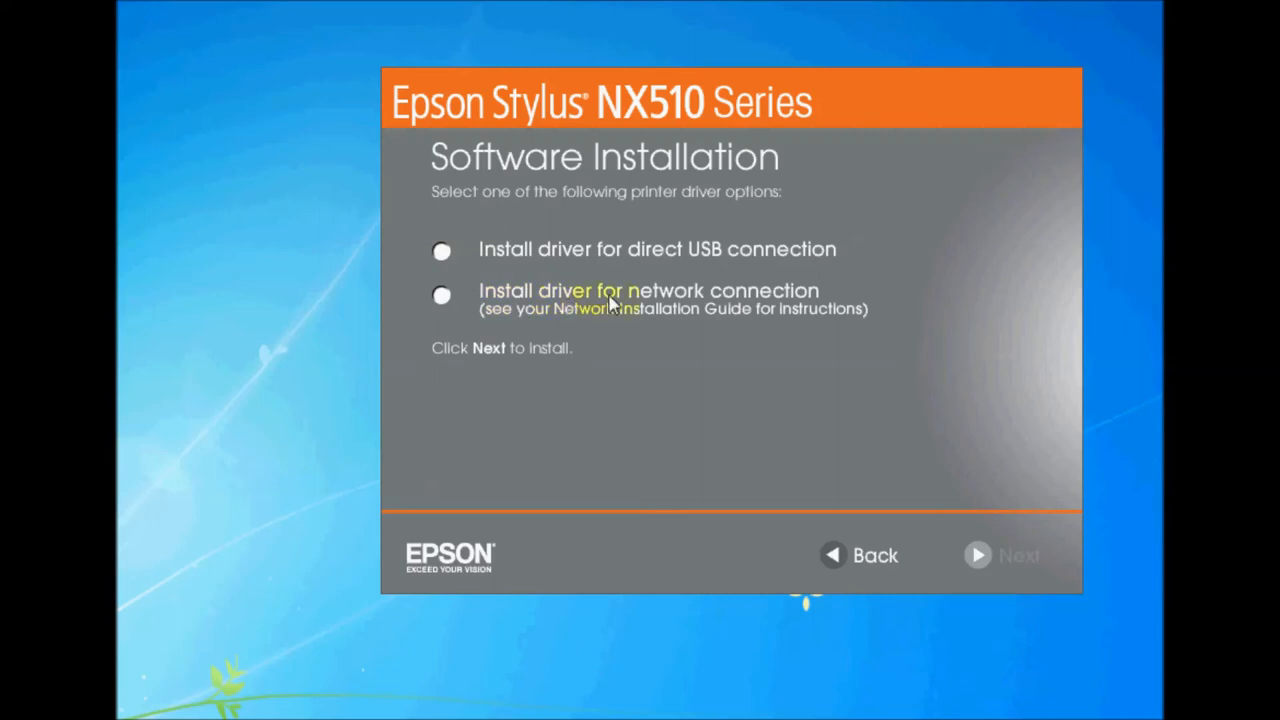
mouse_move(705, 300)
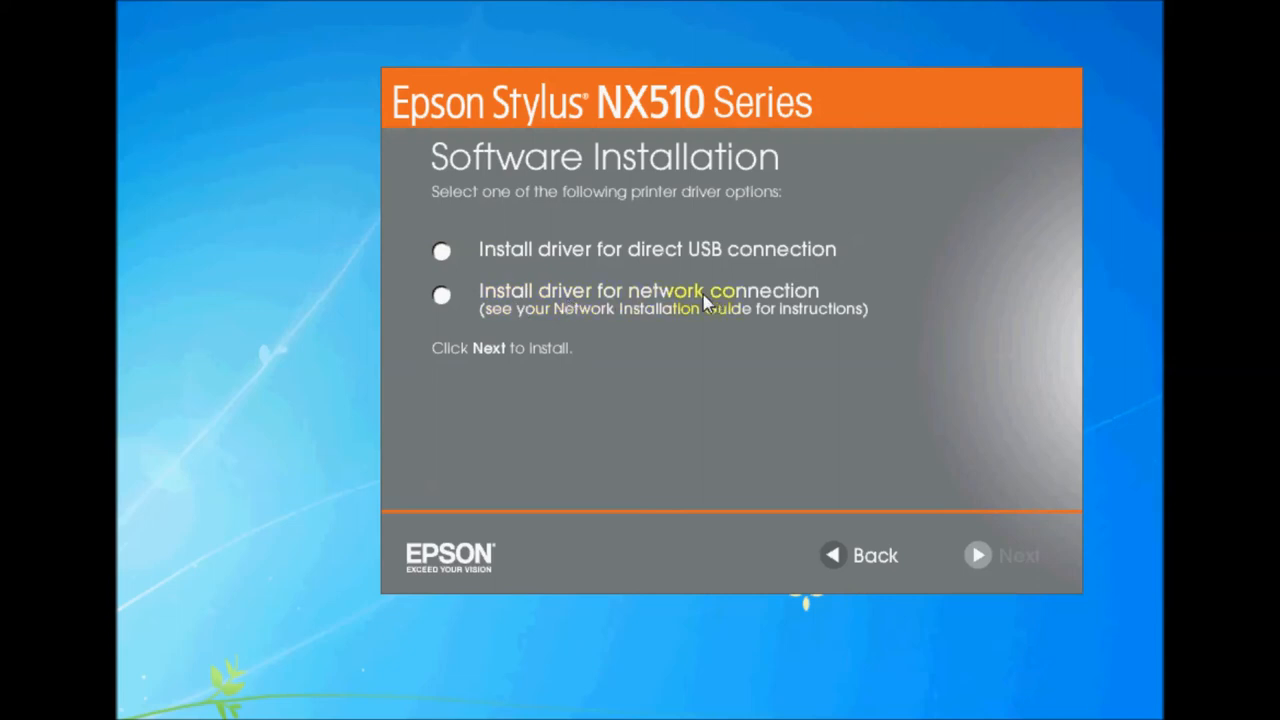
mouse_move(557, 308)
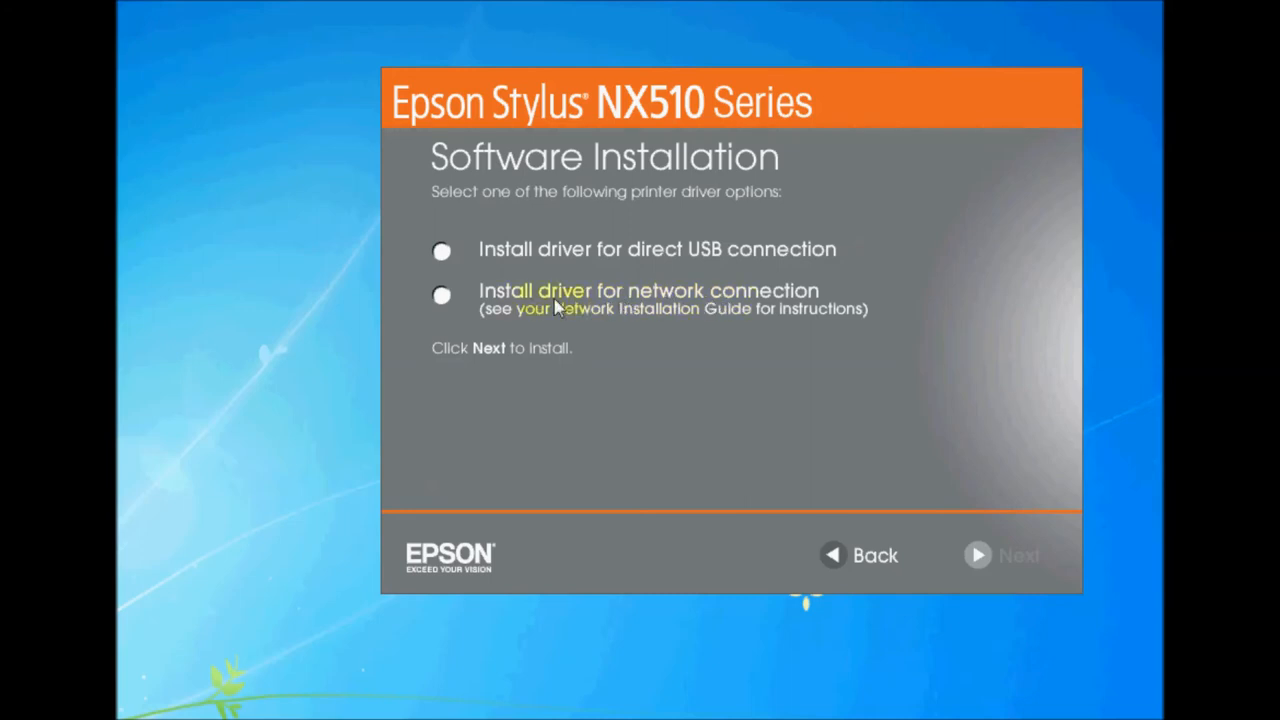
left_click(441, 294)
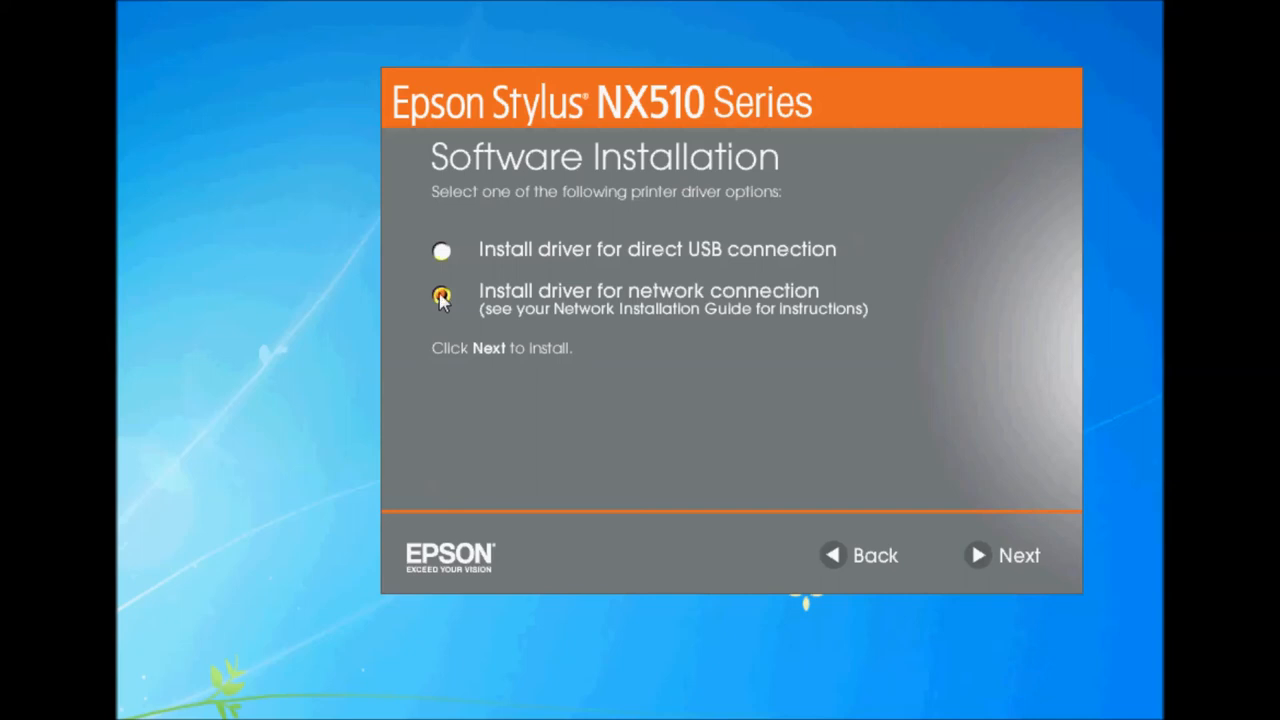
left_click(441, 250)
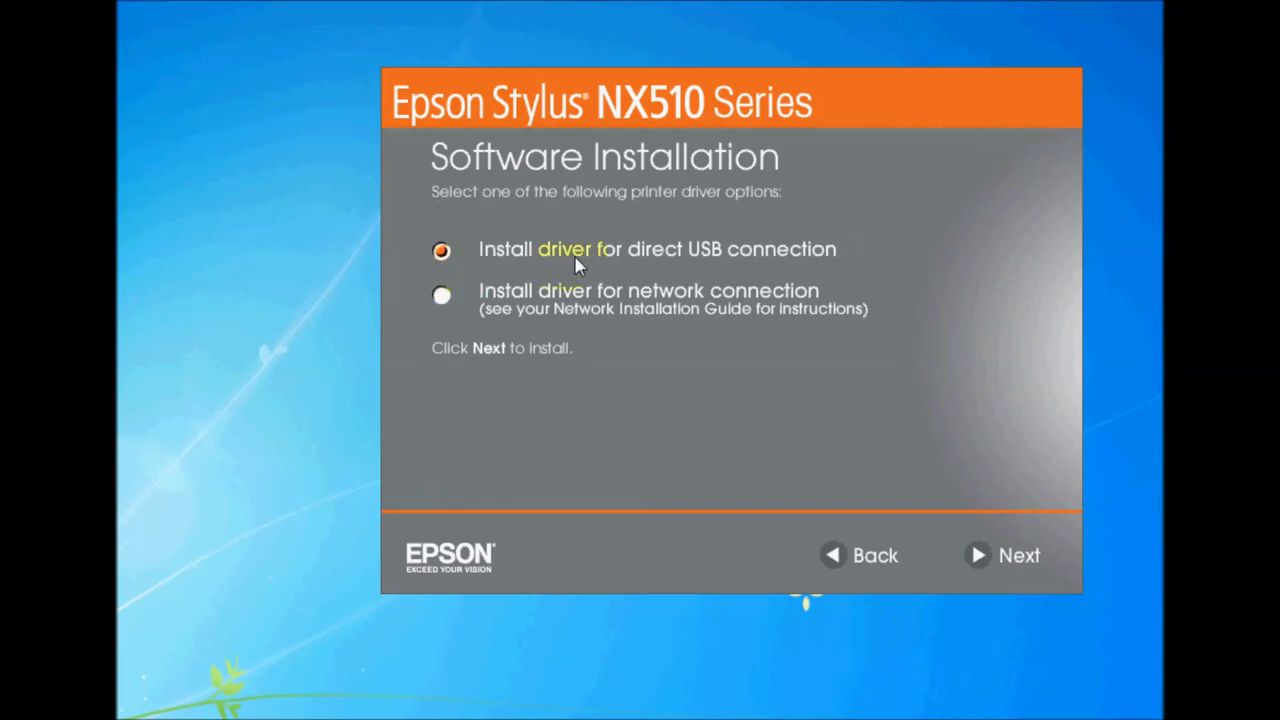
mouse_move(884, 287)
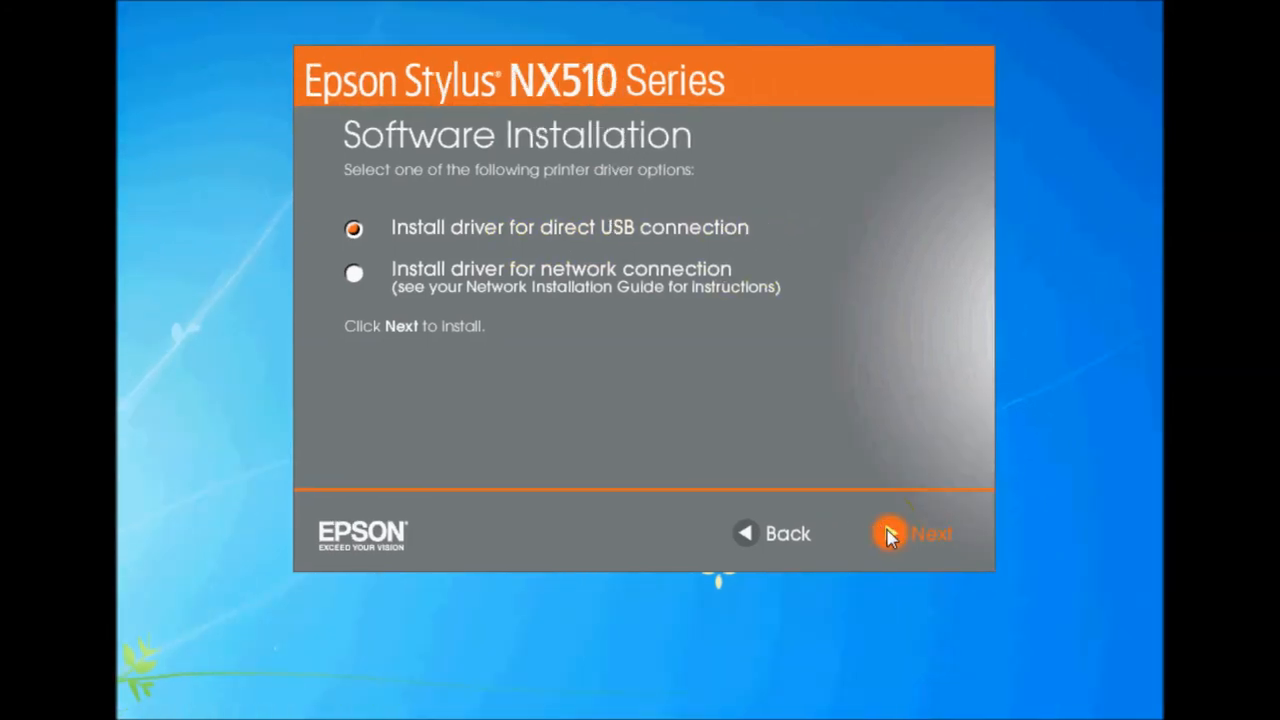
left_click(910, 533)
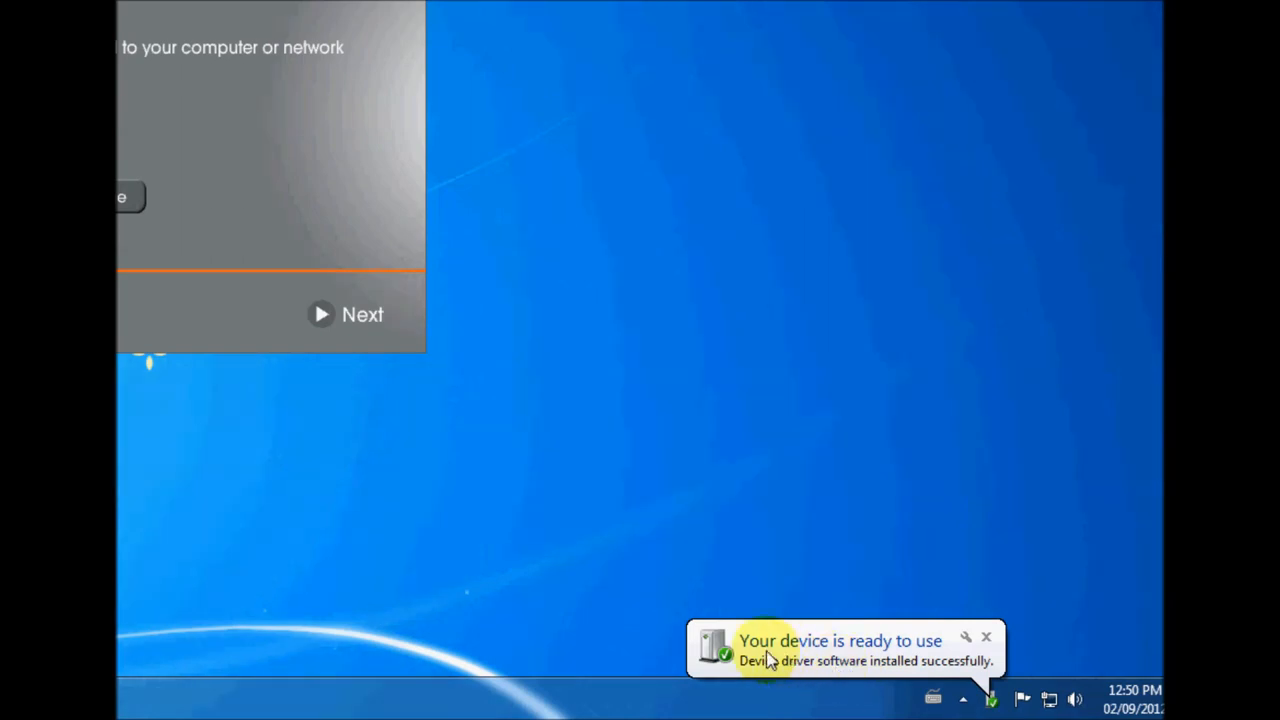
mouse_move(400, 348)
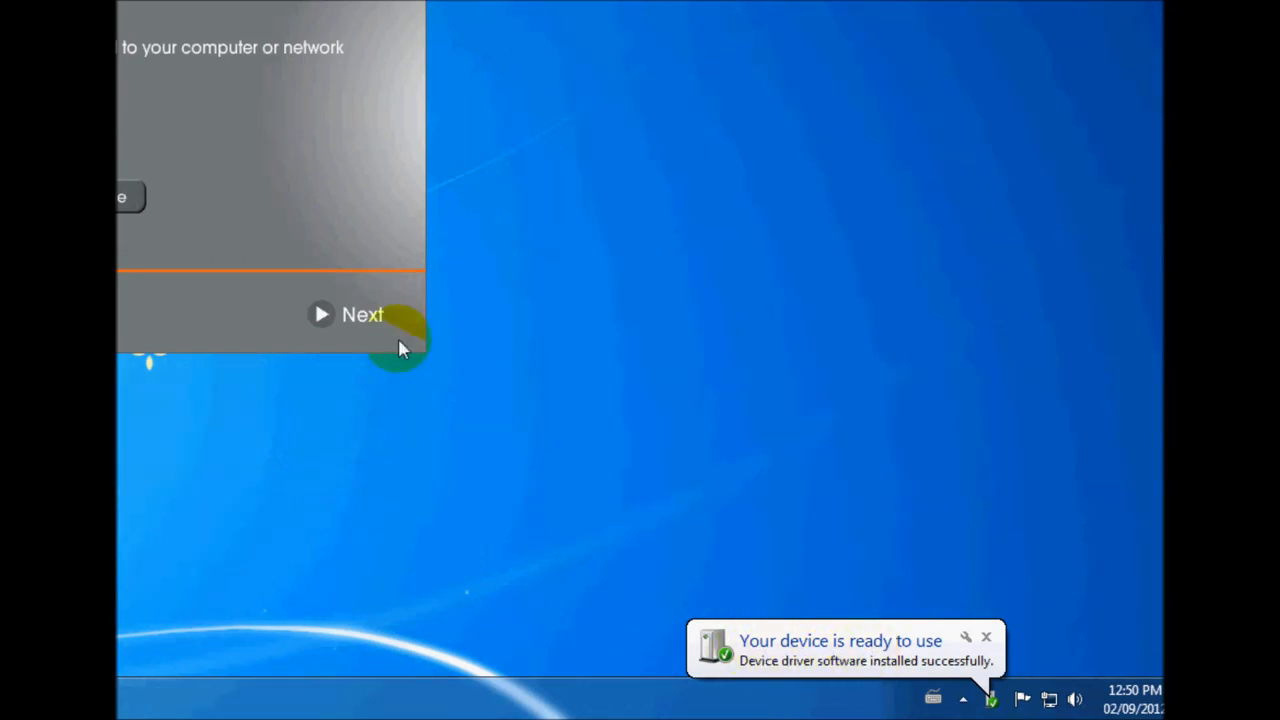
After the 'Your device is ready to use' notice, advance to Bonus Software Installation.
left_click(350, 314)
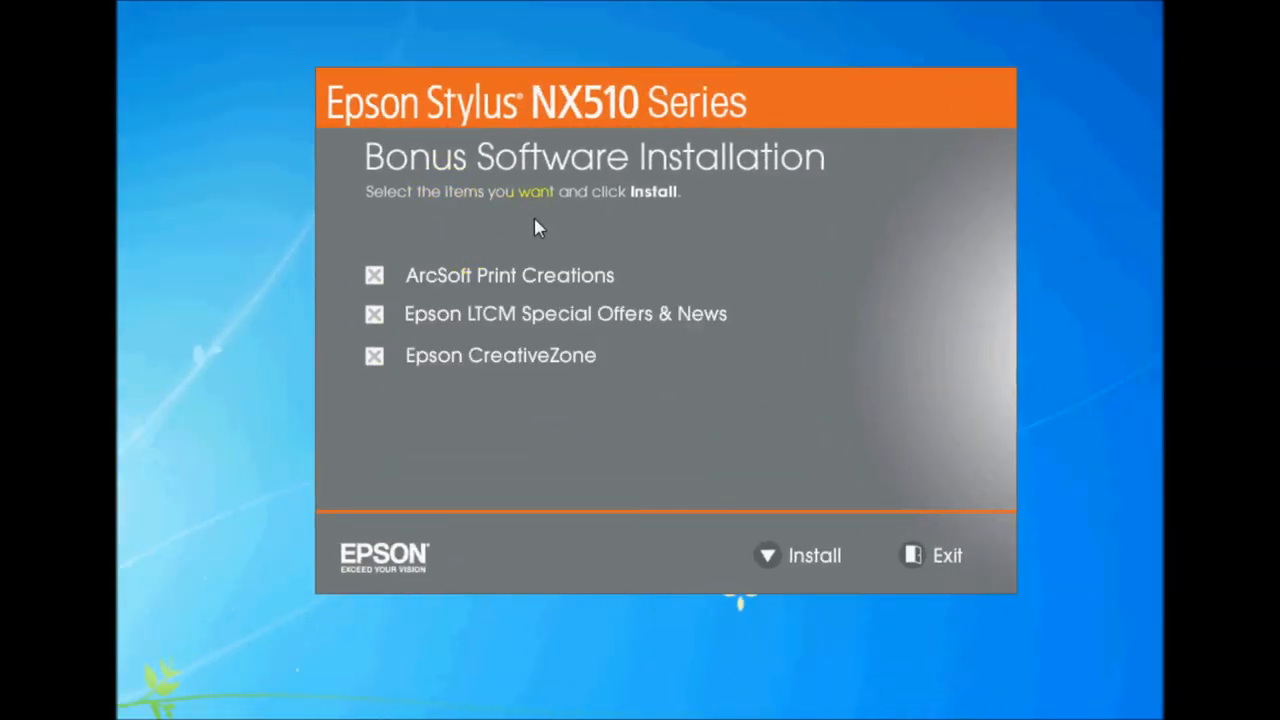
mouse_move(550, 213)
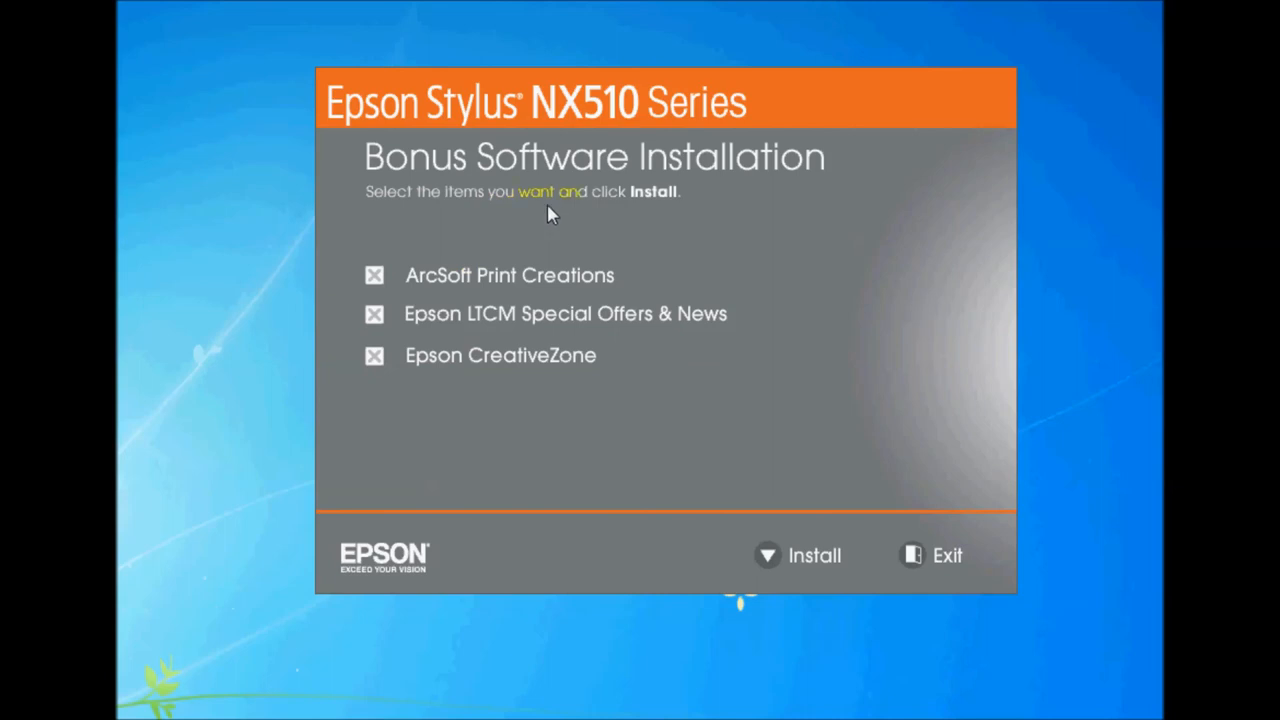
mouse_move(565, 313)
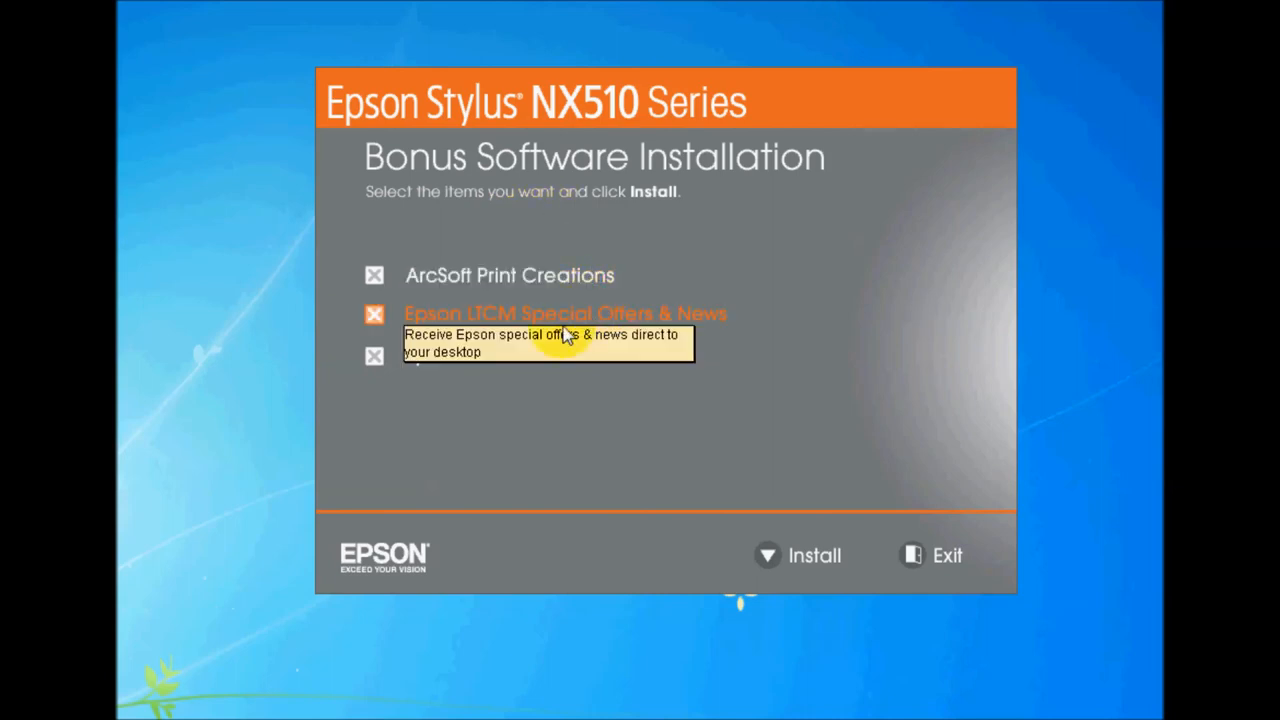